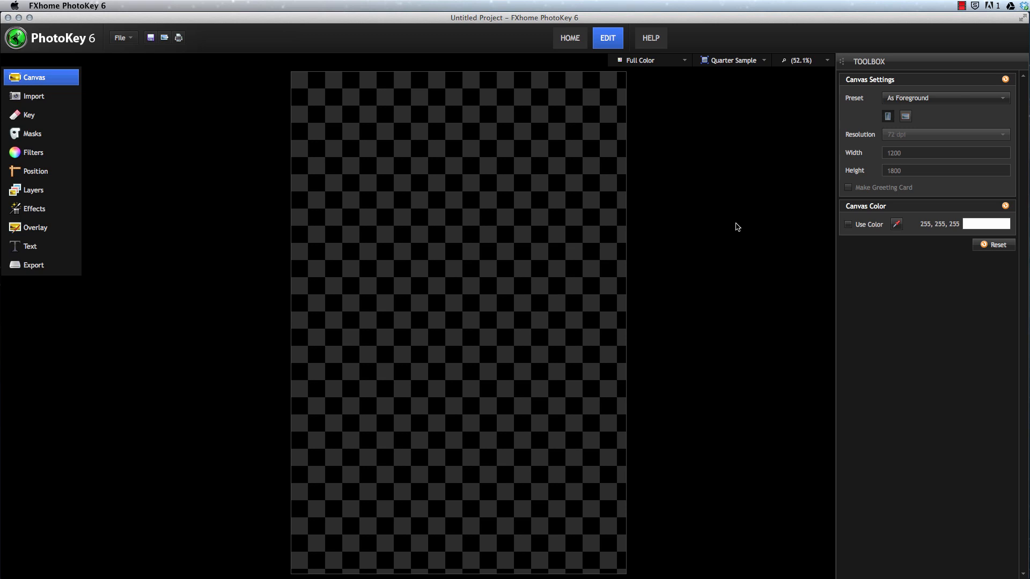
pyautogui.moveTo(128, 323)
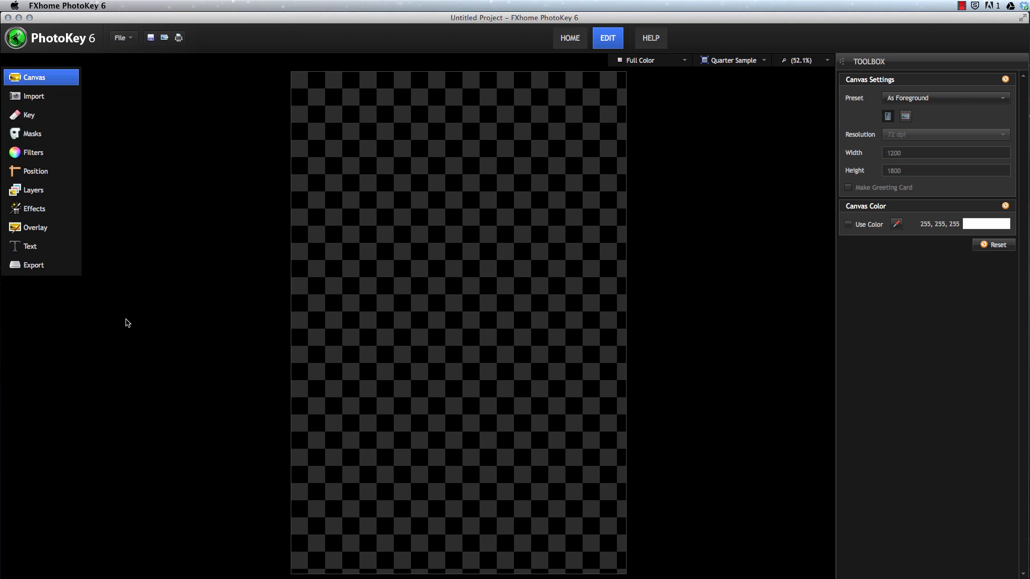
pyautogui.moveTo(129, 96)
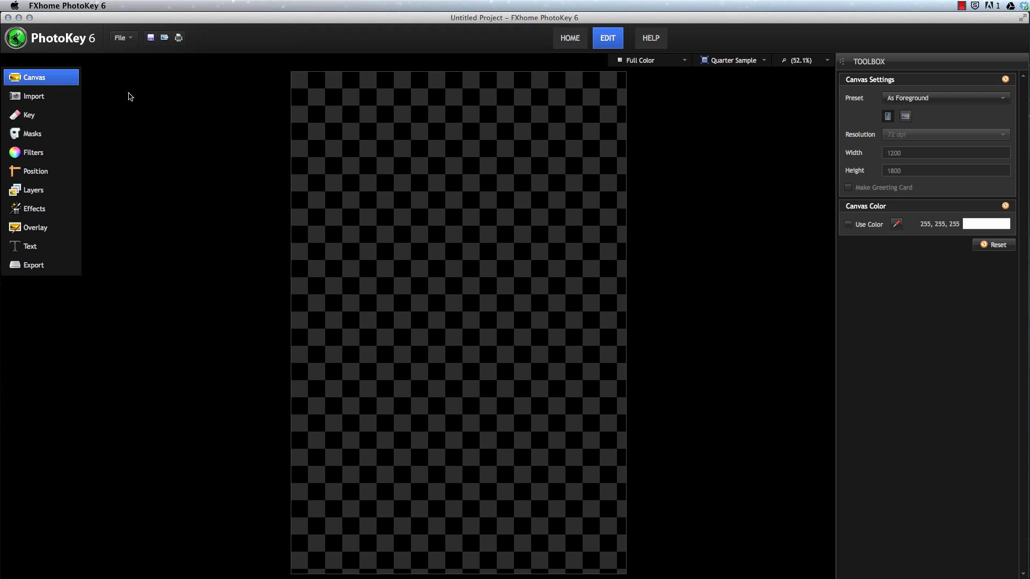
# Set Toolset Position to Right and Viewer Controls Position to Center in the Options dialog
pyautogui.click(122, 38)
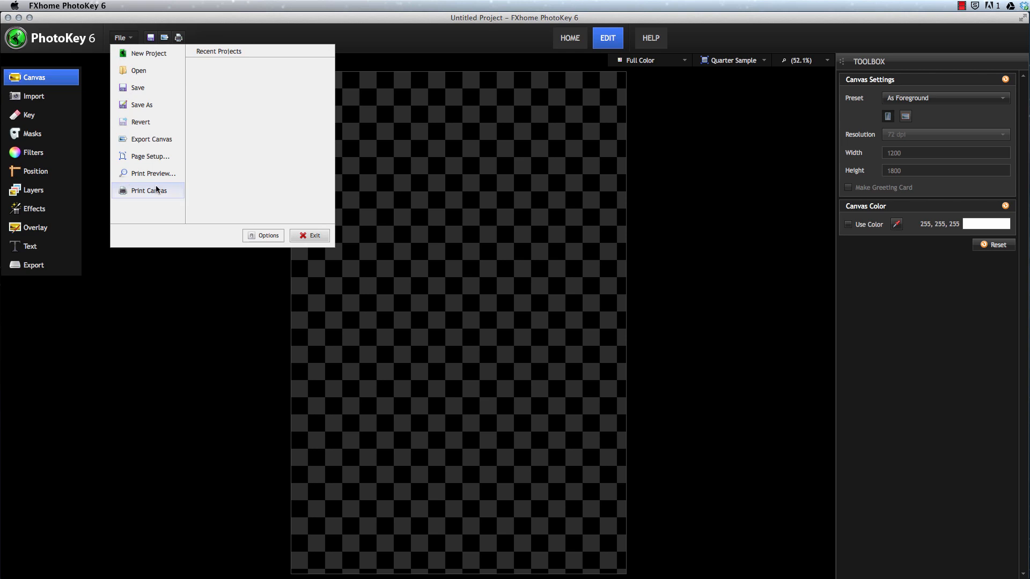
pyautogui.moveTo(276, 238)
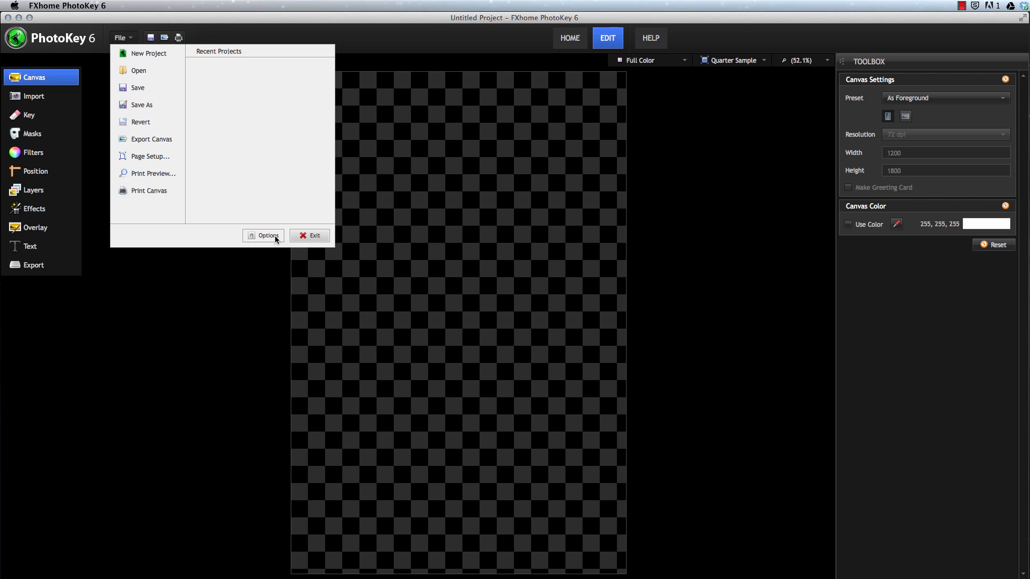
pyautogui.click(267, 235)
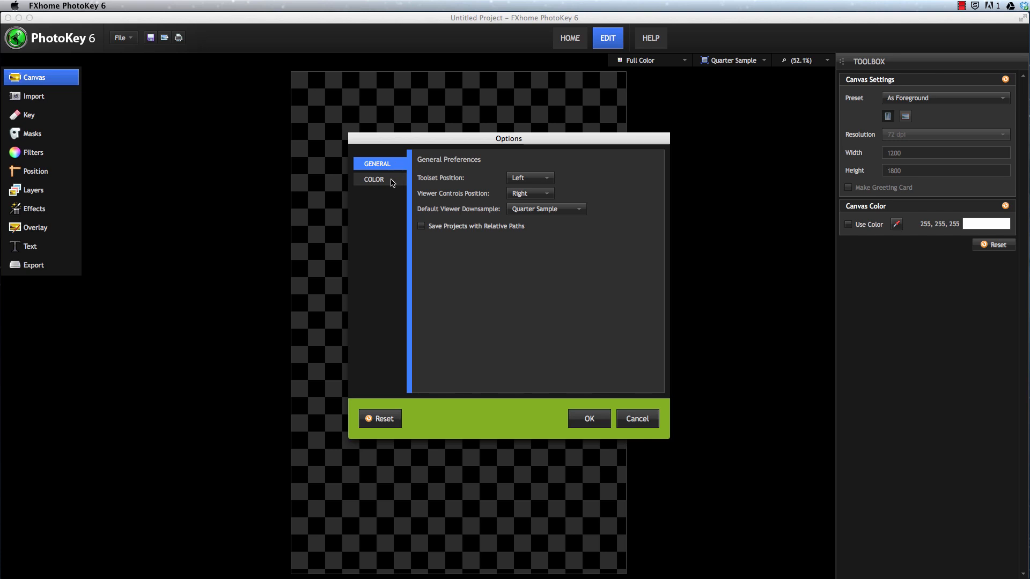
pyautogui.moveTo(453, 155)
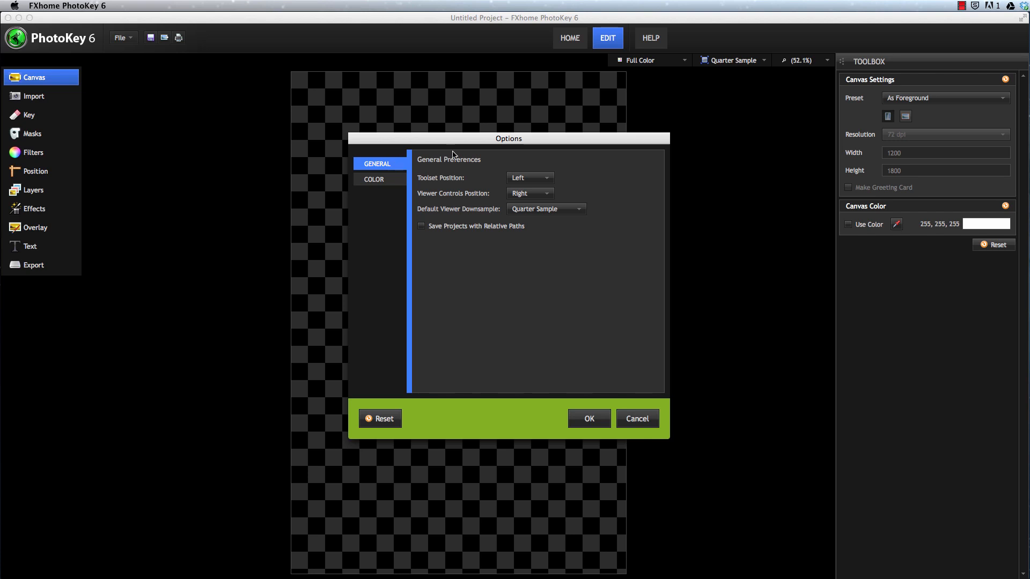
pyautogui.moveTo(467, 183)
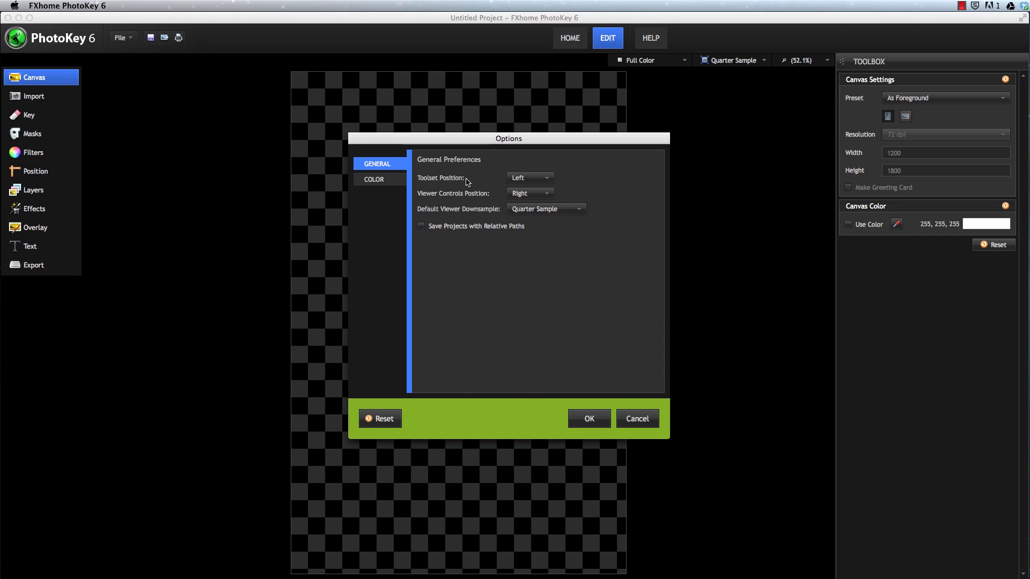
pyautogui.moveTo(469, 201)
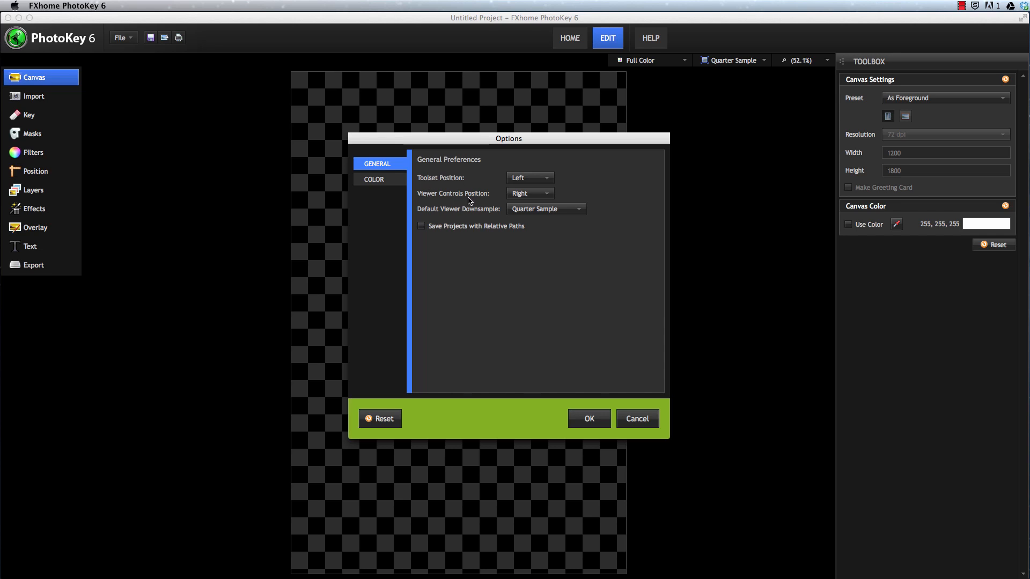
pyautogui.click(528, 177)
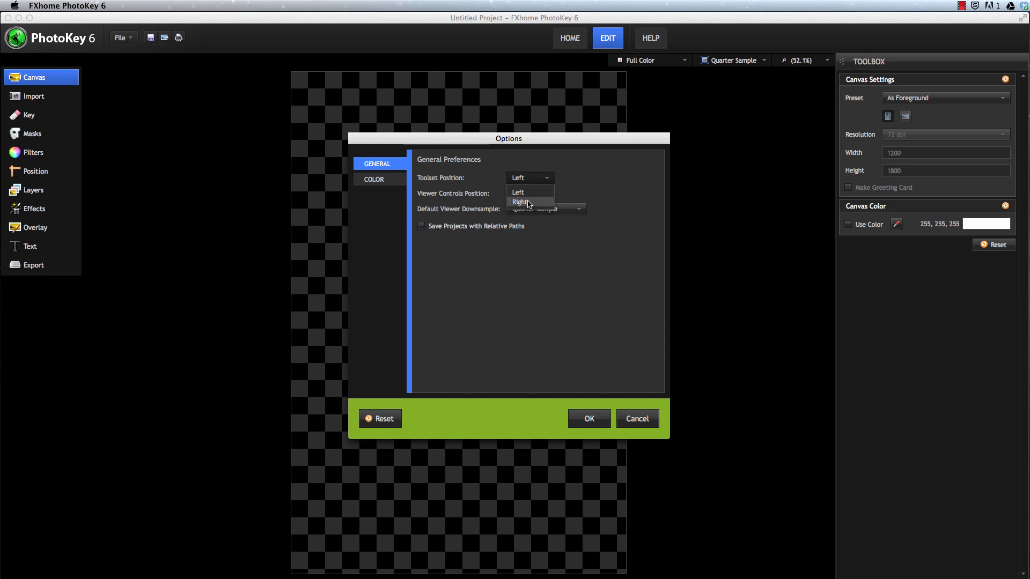
pyautogui.click(520, 201)
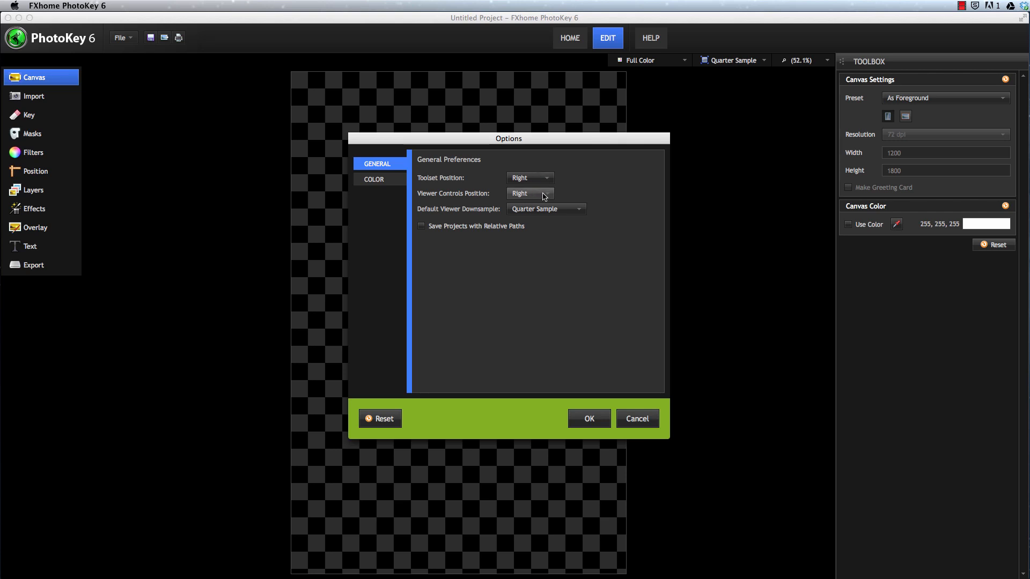
pyautogui.click(529, 193)
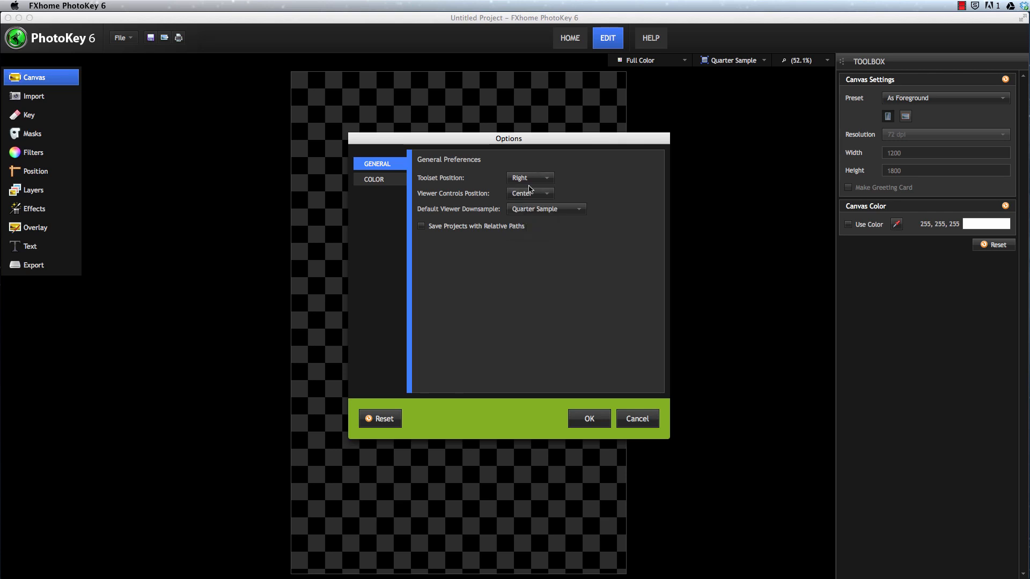
pyautogui.moveTo(39, 272)
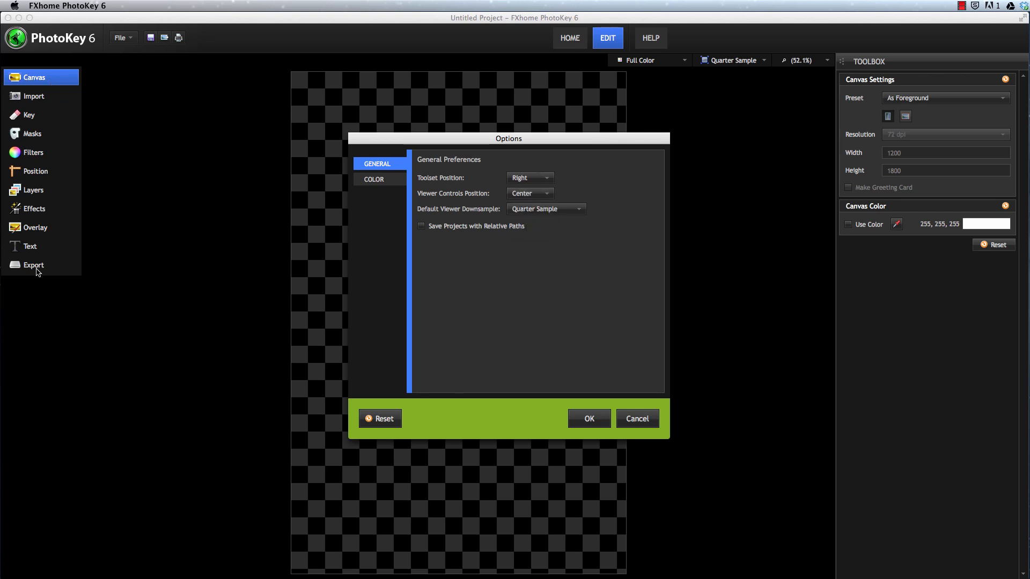
pyautogui.moveTo(791, 218)
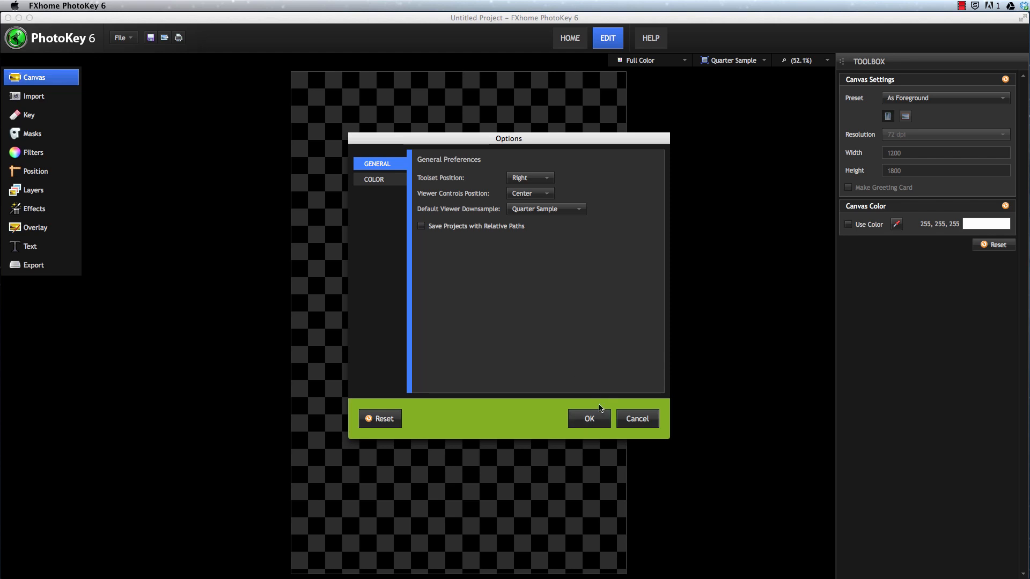
# Apply the layout so the toolset sits on the right, then reopen Options leaving downsample at Quarter Sample
pyautogui.click(588, 418)
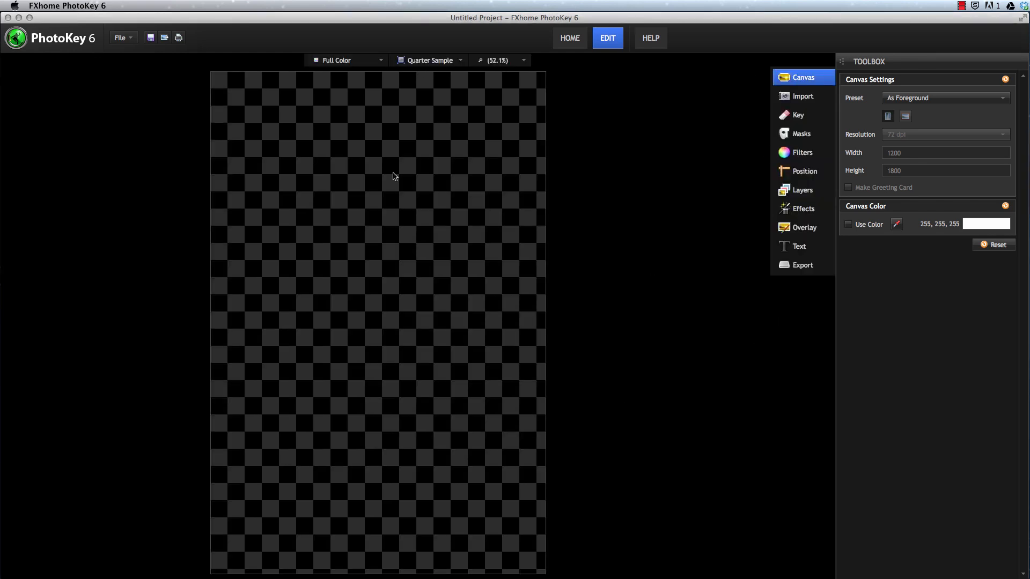
pyautogui.click(122, 38)
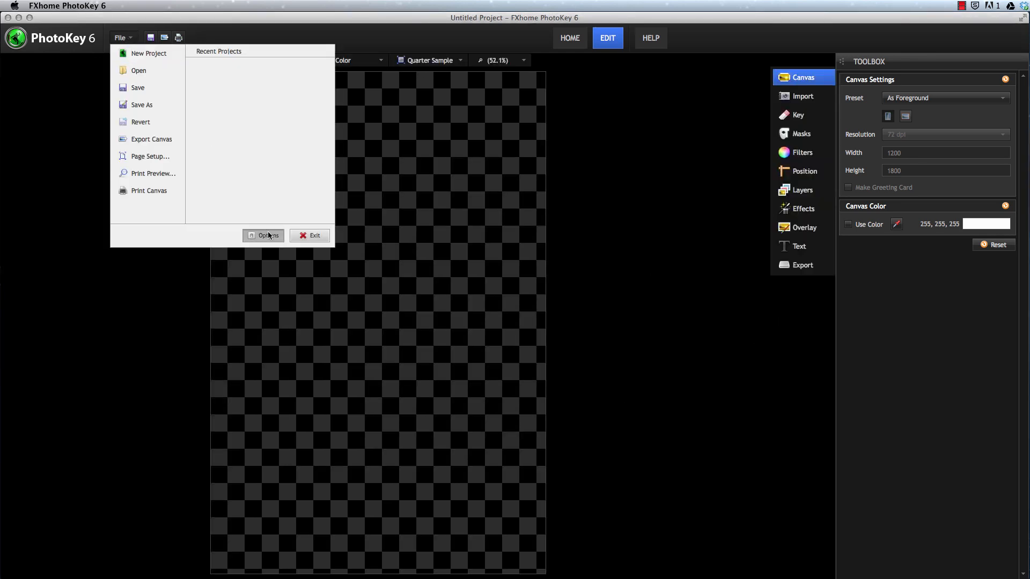
pyautogui.click(269, 235)
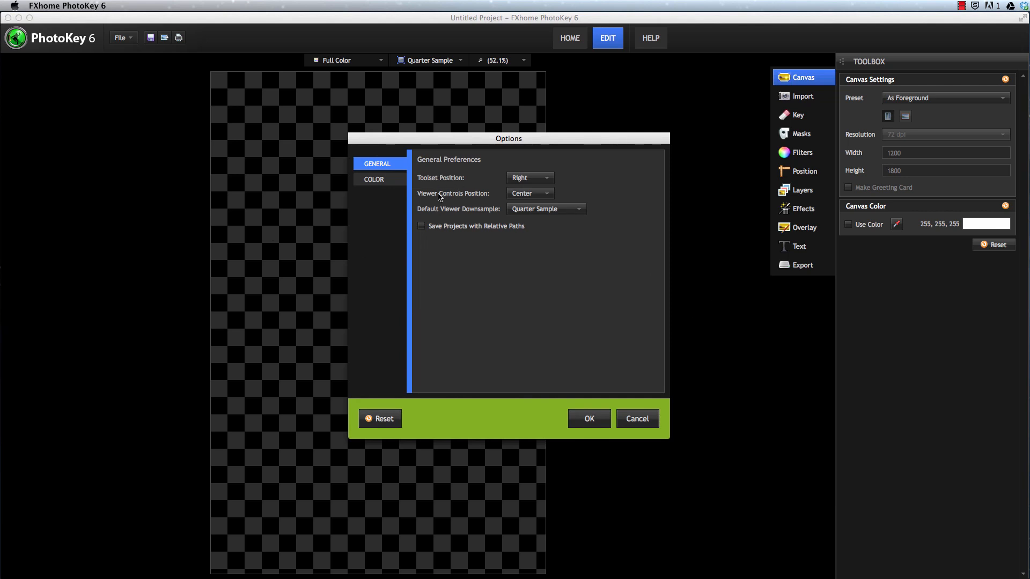
pyautogui.moveTo(425, 215)
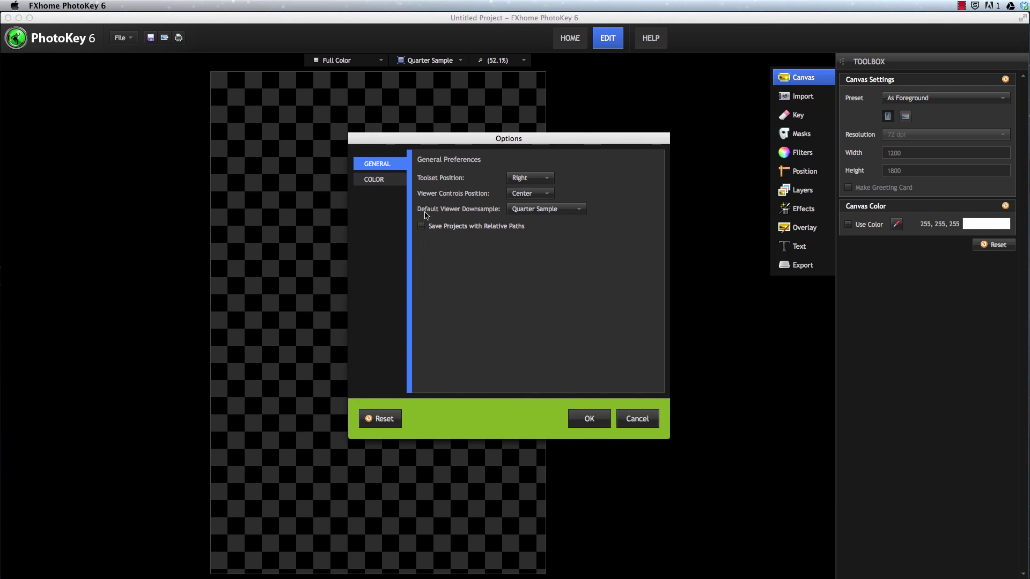
pyautogui.moveTo(573, 212)
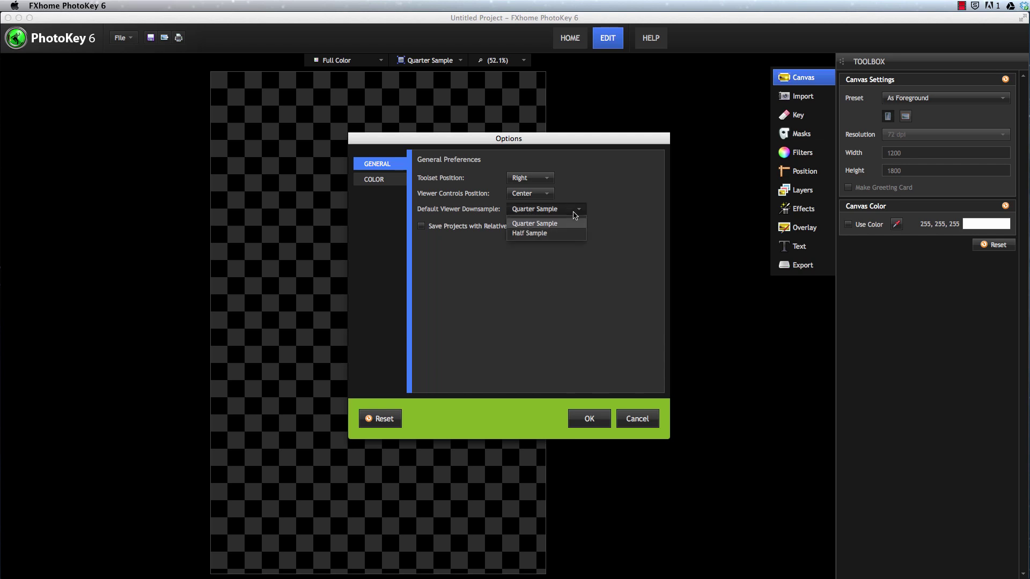
pyautogui.moveTo(544, 233)
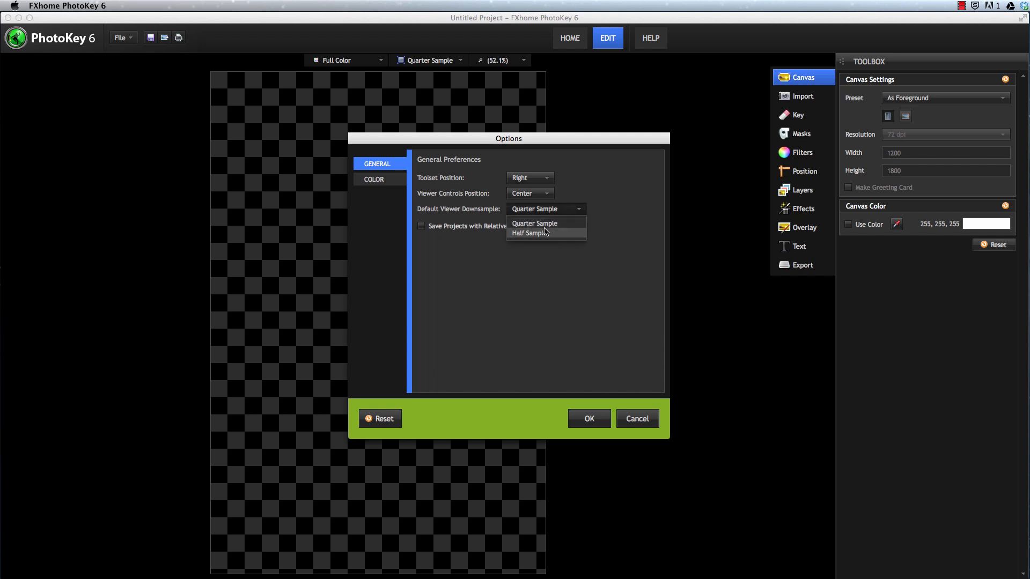
pyautogui.moveTo(548, 239)
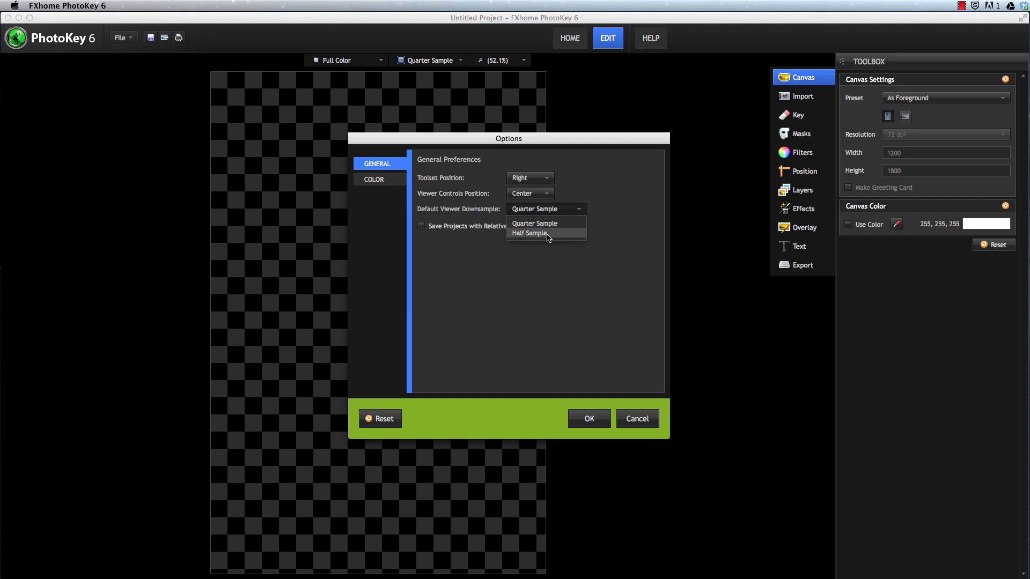
pyautogui.click(534, 223)
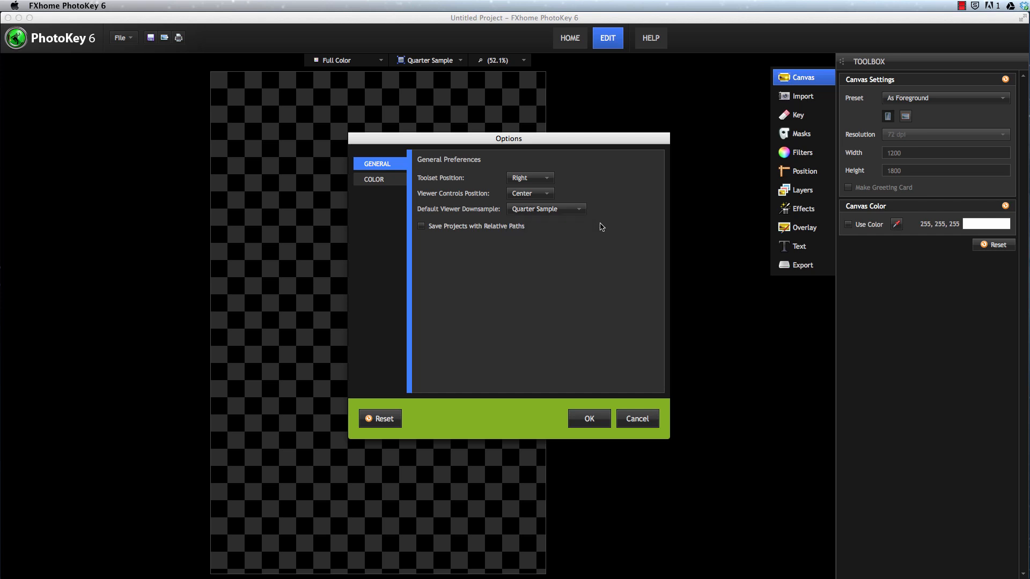
pyautogui.moveTo(449, 209)
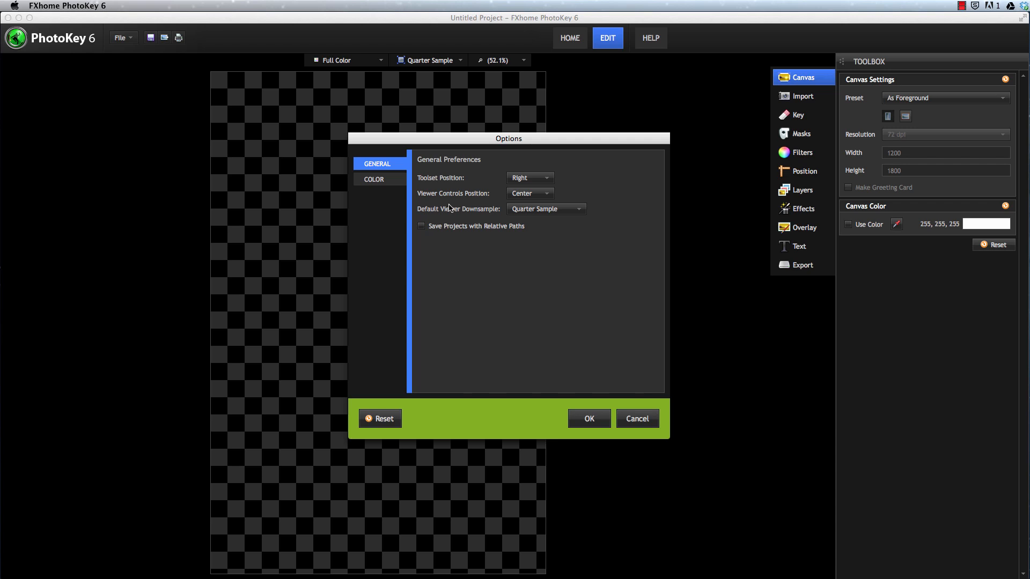
pyautogui.moveTo(387, 58)
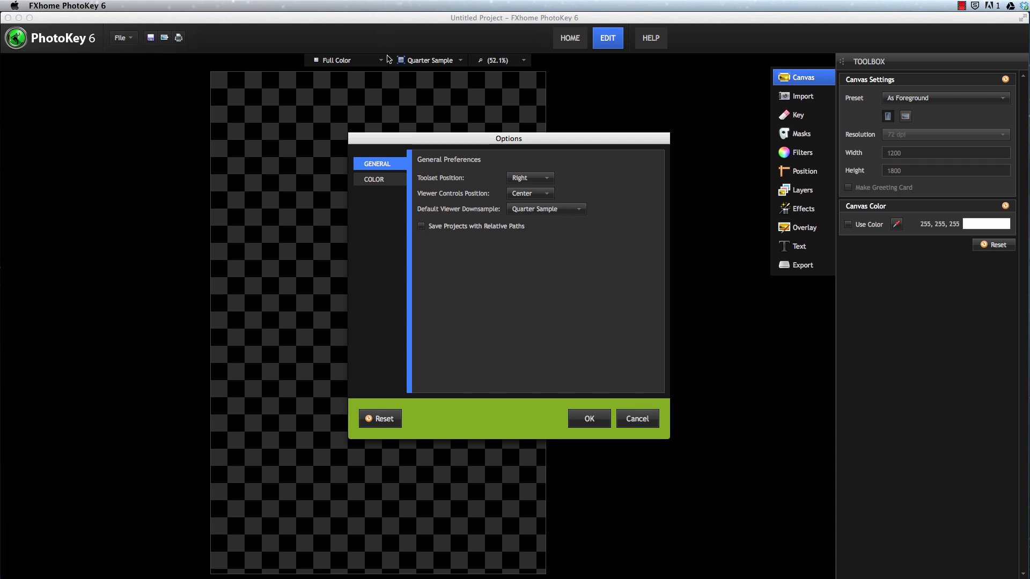
pyautogui.moveTo(450, 62)
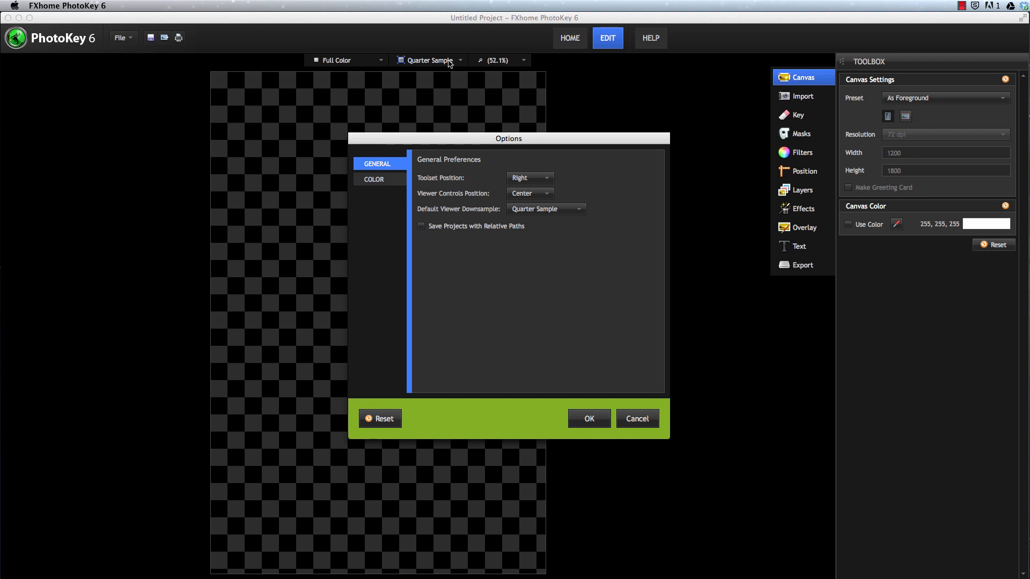
pyautogui.moveTo(493, 216)
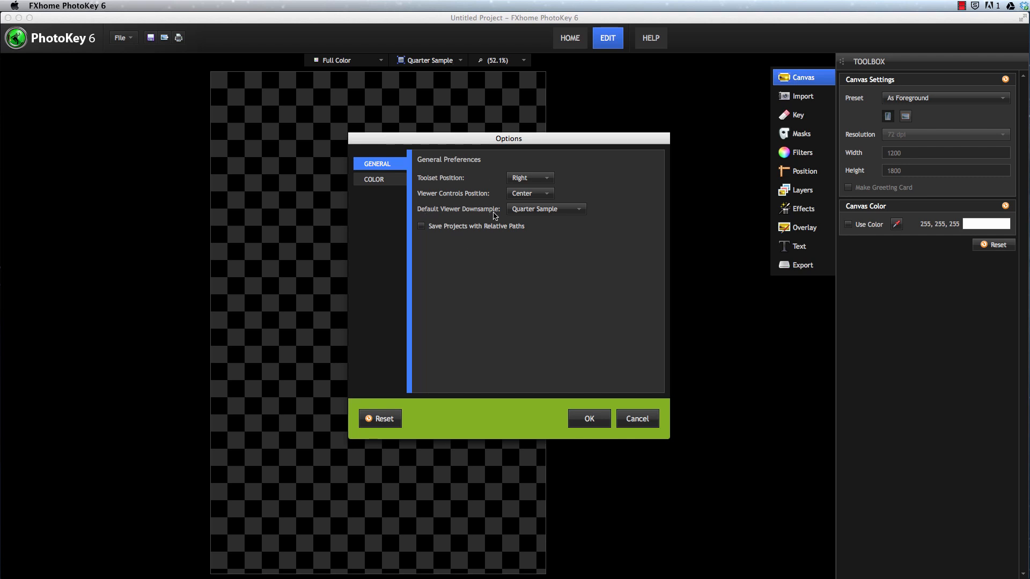
pyautogui.moveTo(513, 283)
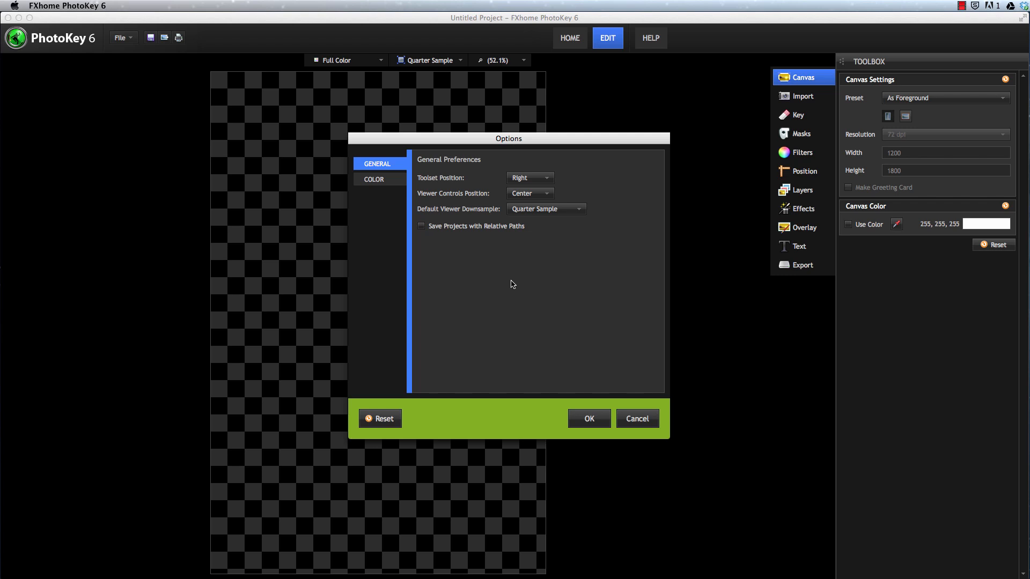
pyautogui.moveTo(485, 230)
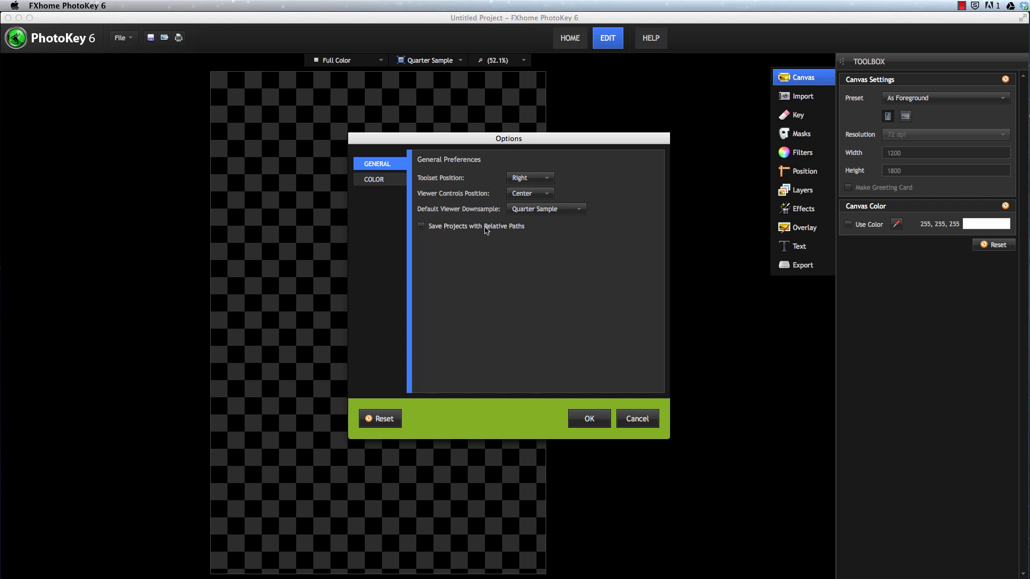
pyautogui.moveTo(522, 251)
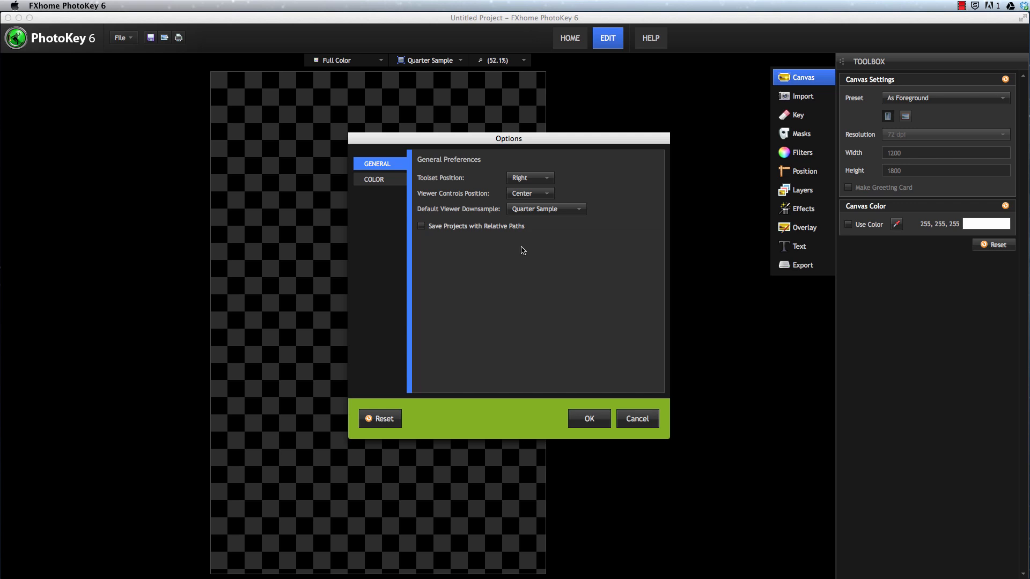
pyautogui.moveTo(497, 235)
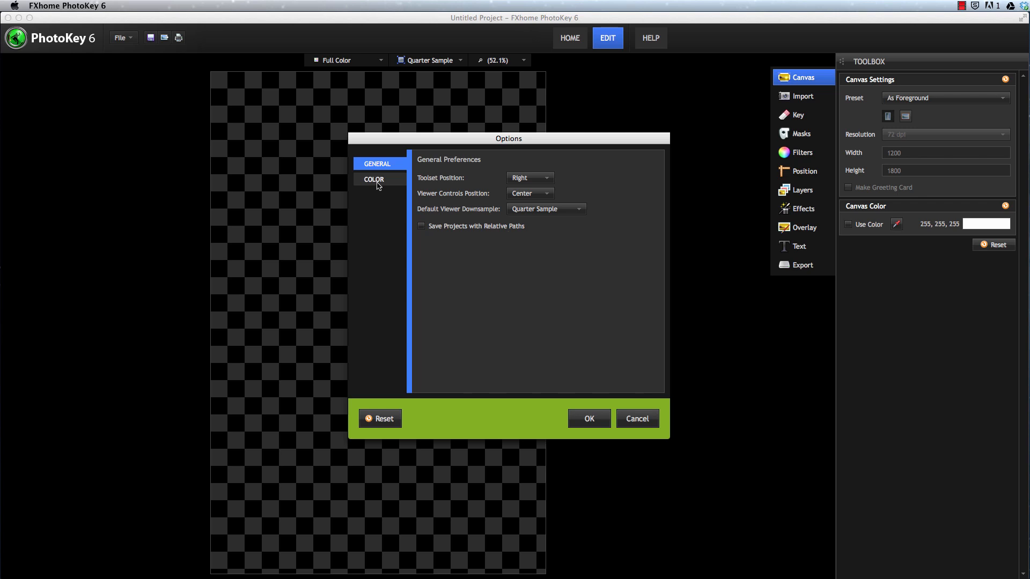
# On the Color page, enable Always Use Foreground Layer Embedded Color Profile
pyautogui.click(373, 179)
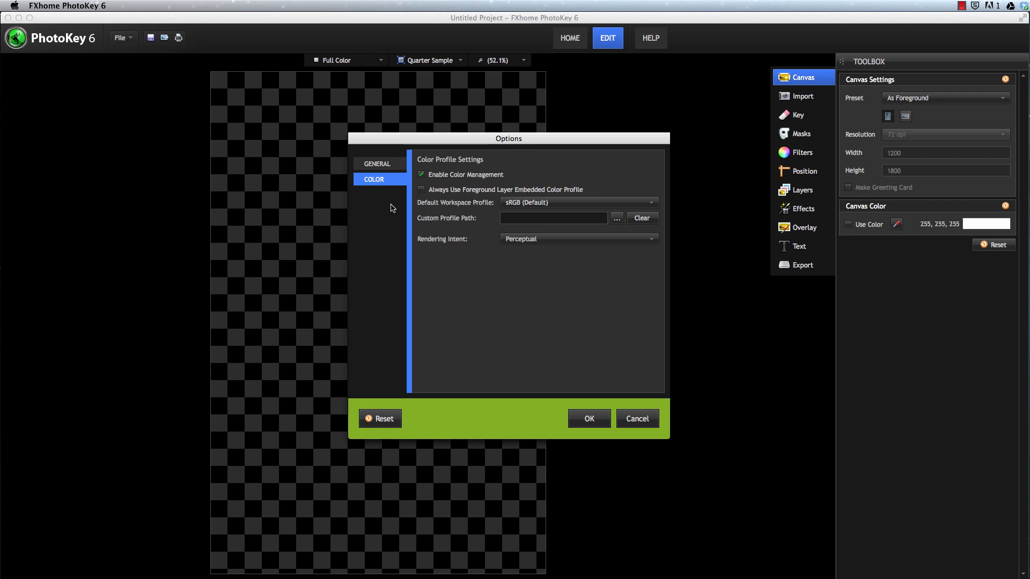
pyautogui.moveTo(461, 302)
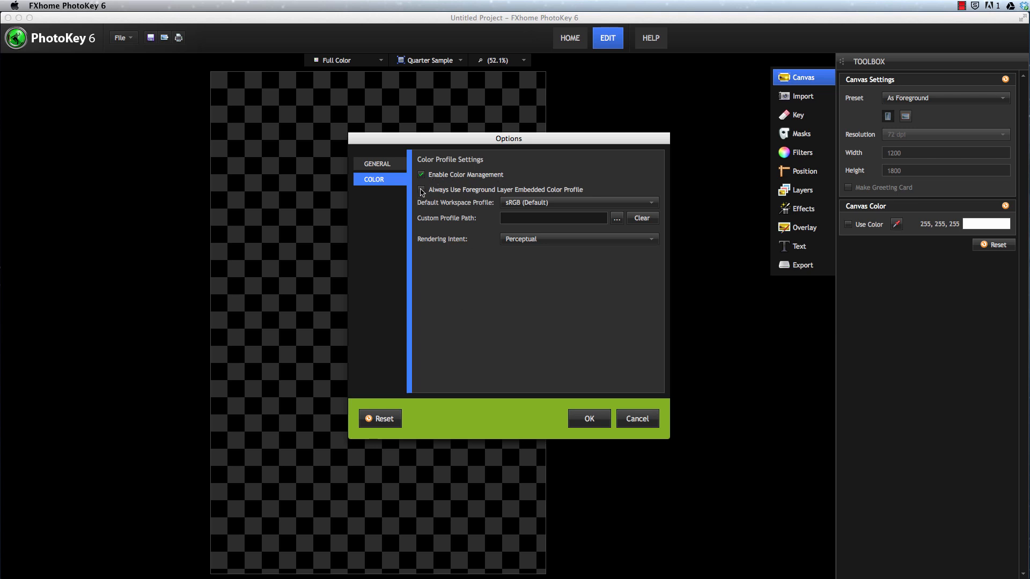
pyautogui.click(420, 190)
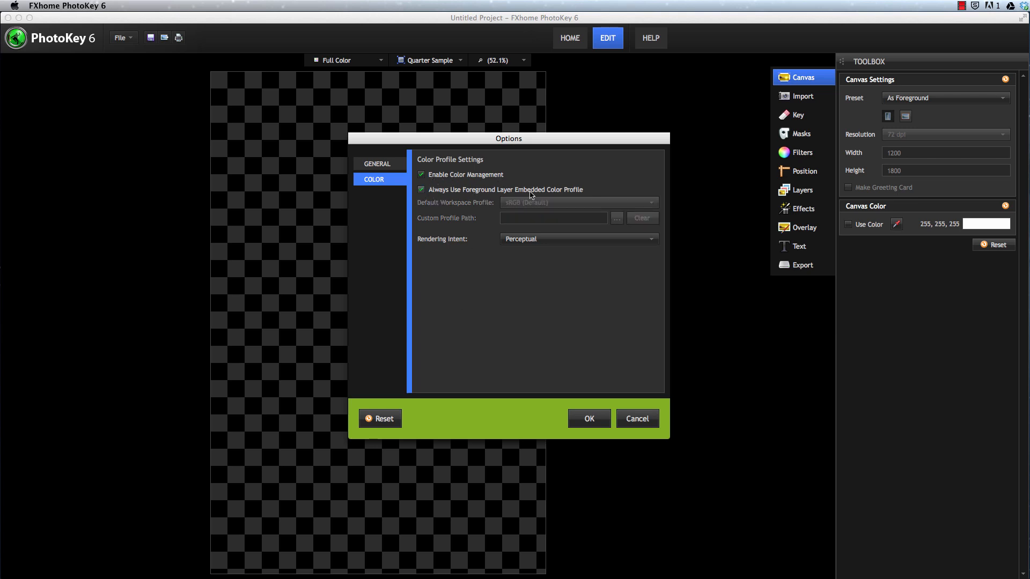
pyautogui.moveTo(567, 290)
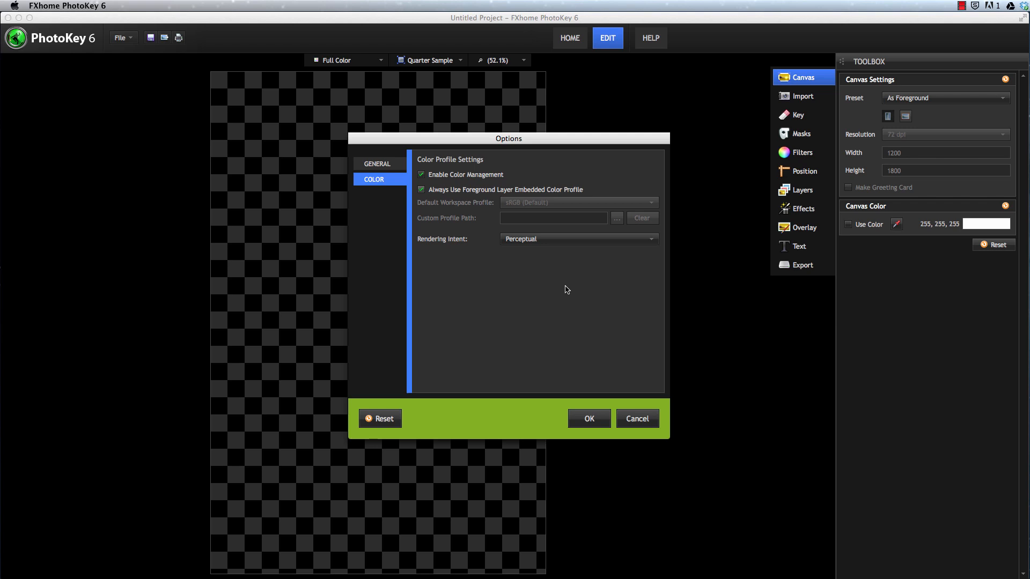
pyautogui.moveTo(498, 206)
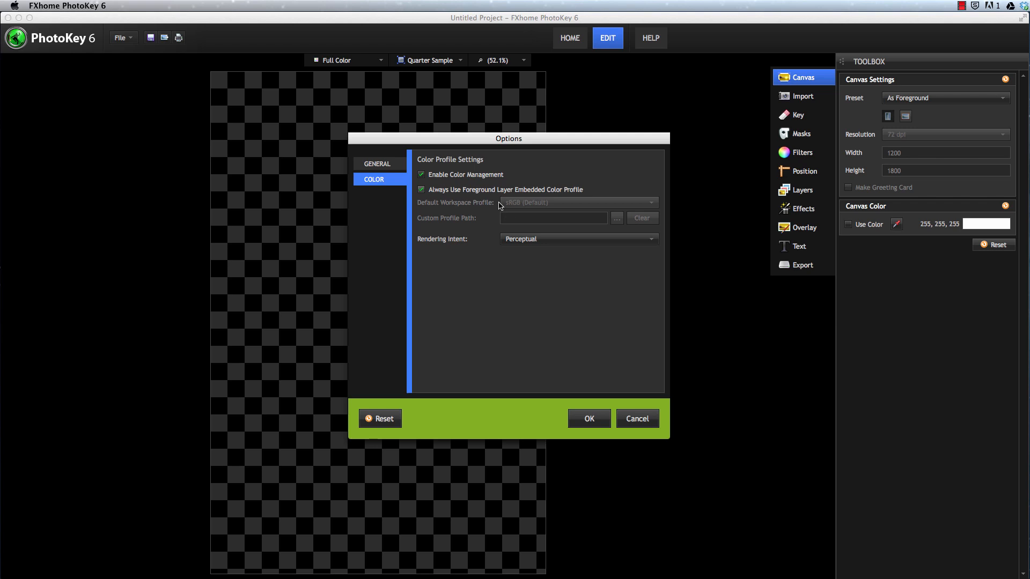
pyautogui.moveTo(470, 269)
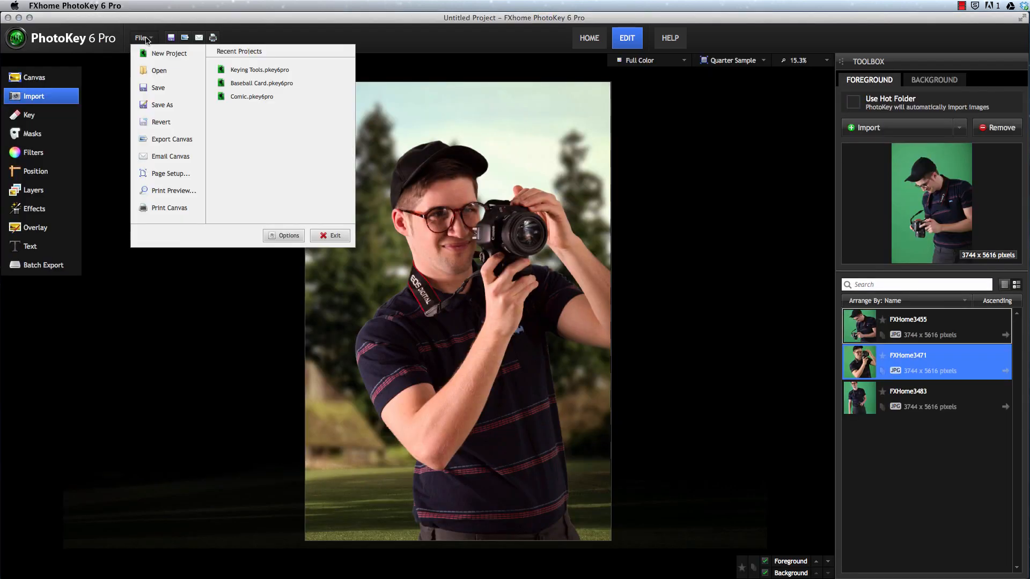
# Glance at the Color page's ProPhoto RGB workspace profile and return to General preferences
pyautogui.click(289, 235)
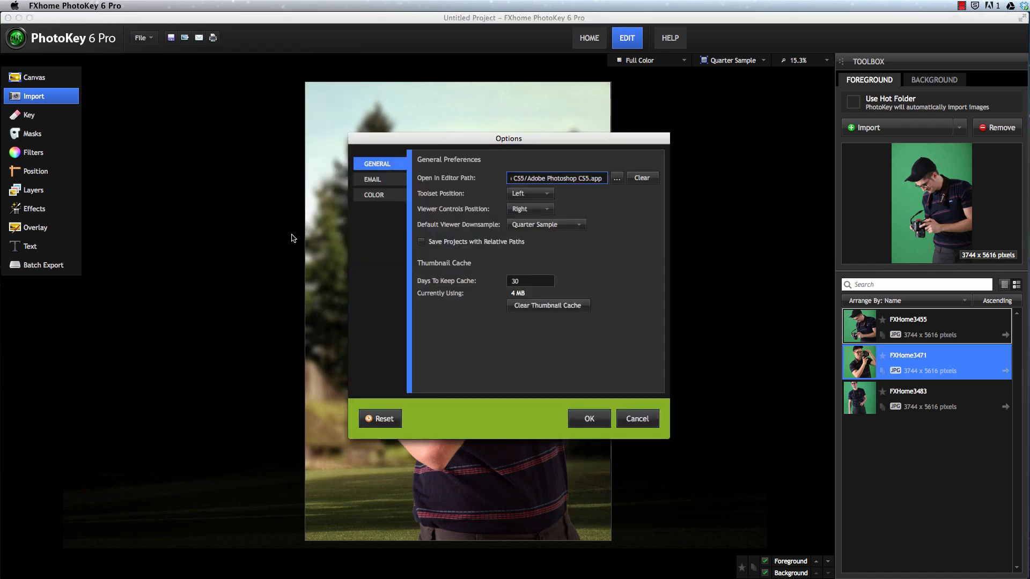
pyautogui.click(373, 194)
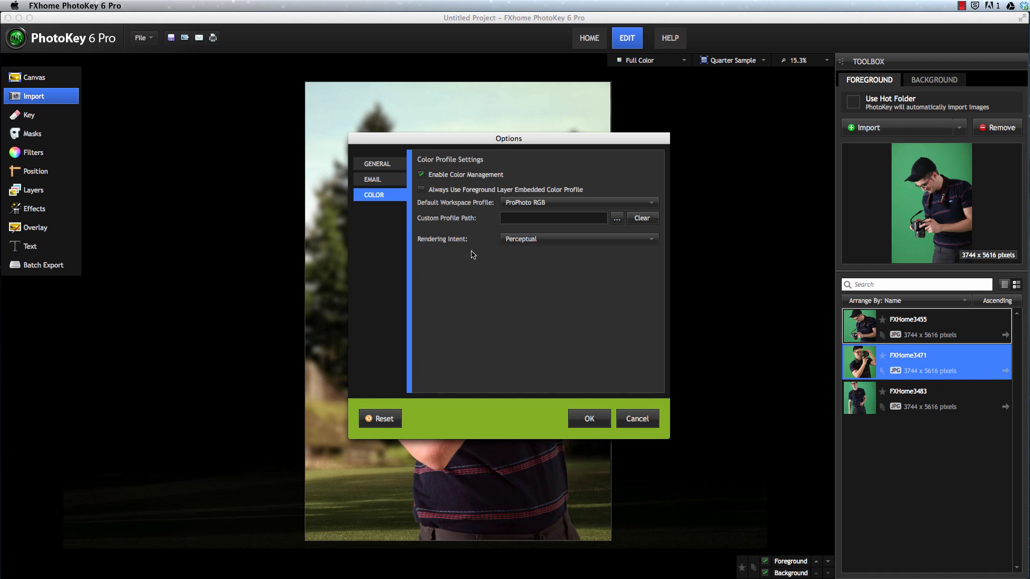
pyautogui.click(376, 163)
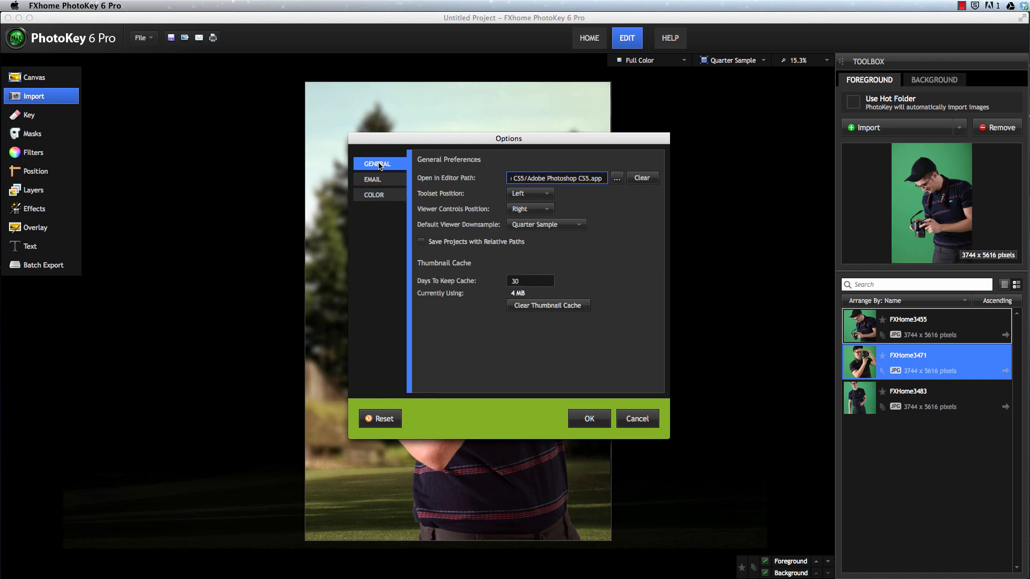
pyautogui.moveTo(486, 177)
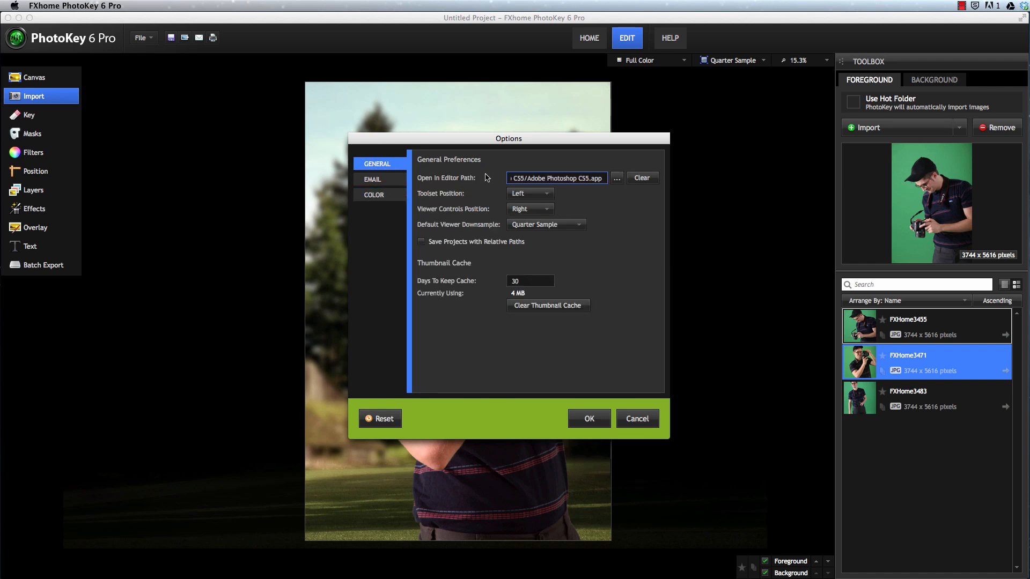
pyautogui.moveTo(470, 186)
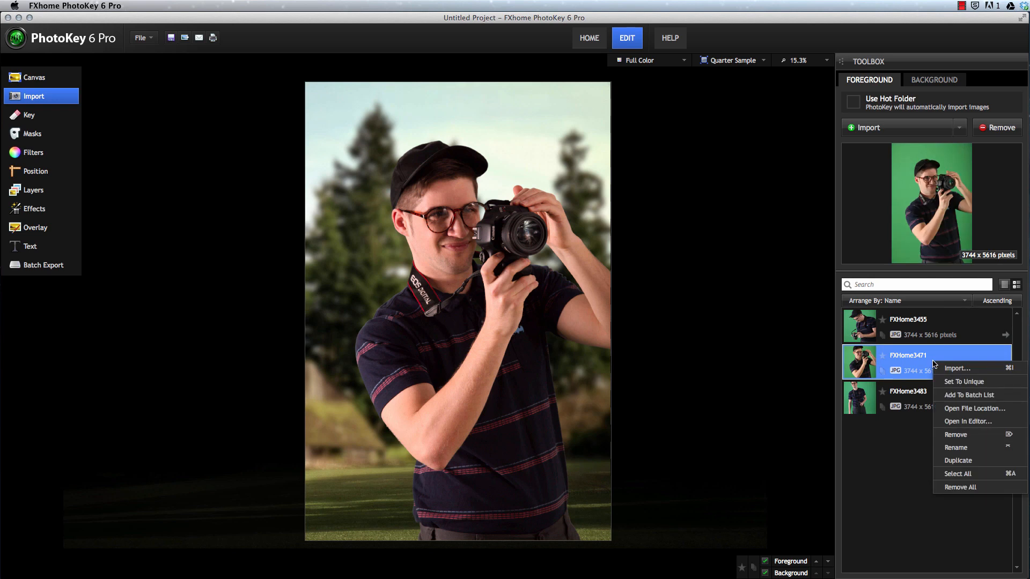
pyautogui.moveTo(968, 421)
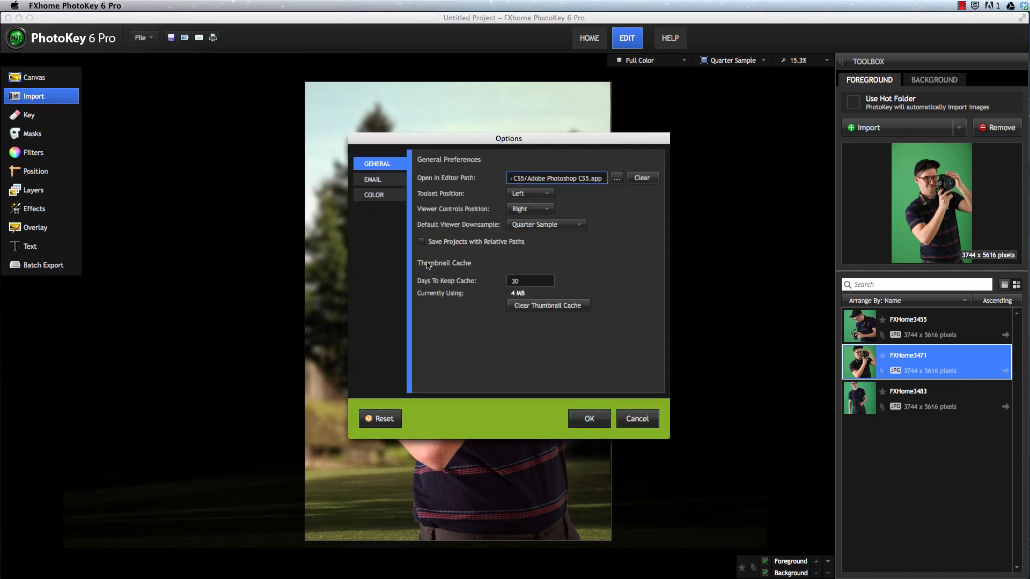
pyautogui.moveTo(463, 271)
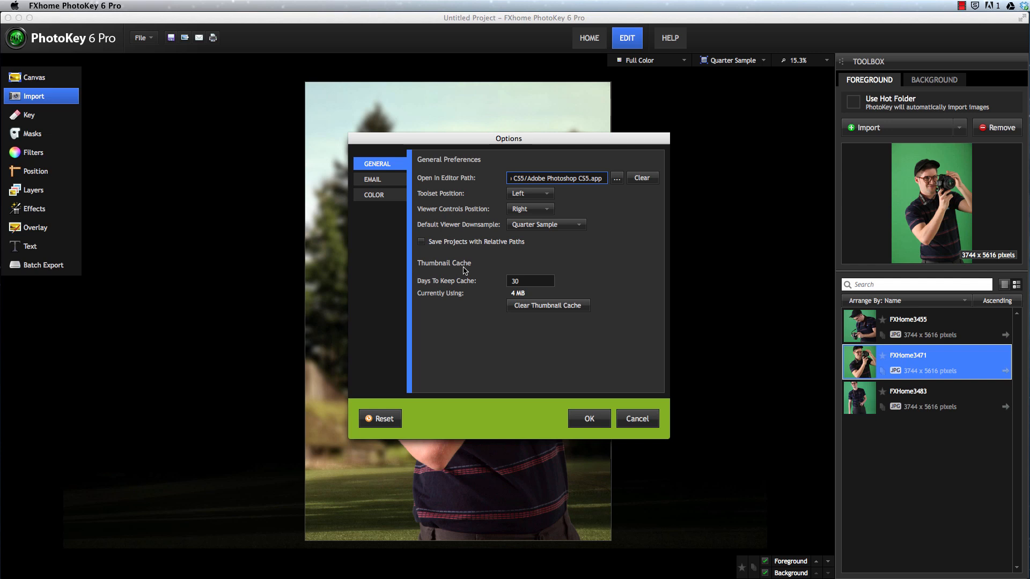
pyautogui.moveTo(537, 290)
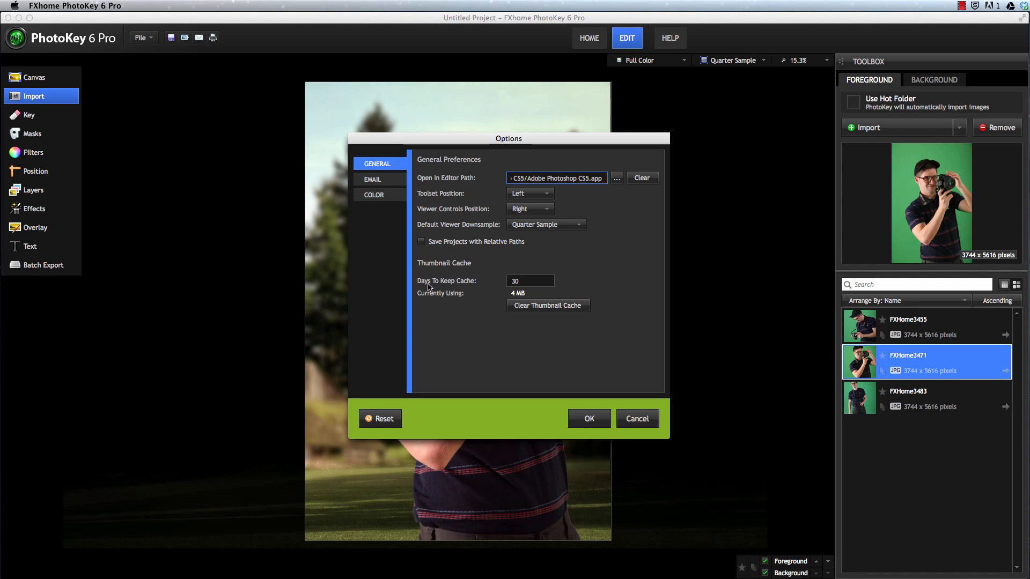
pyautogui.moveTo(534, 284)
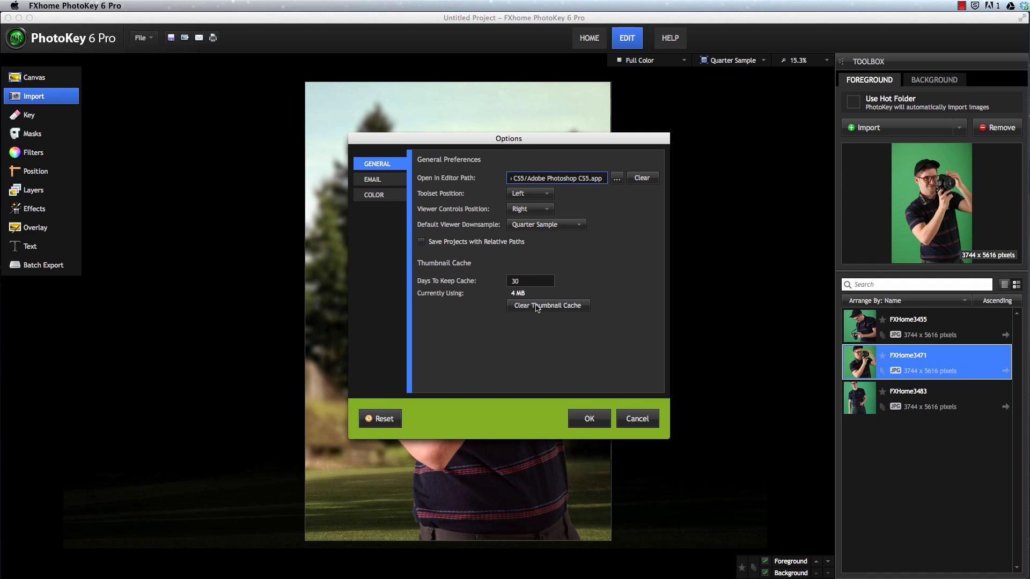
pyautogui.moveTo(555, 308)
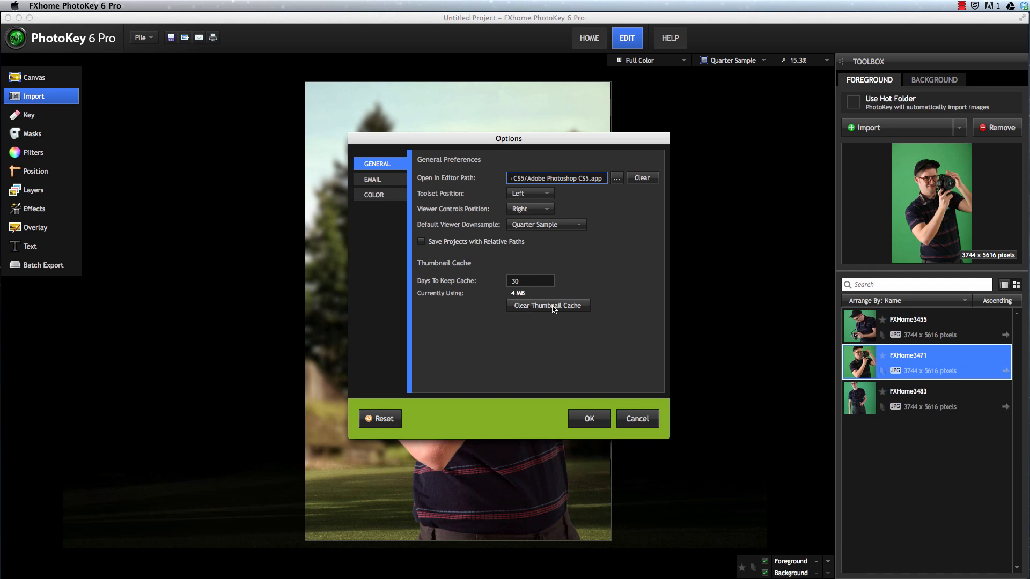
pyautogui.moveTo(461, 344)
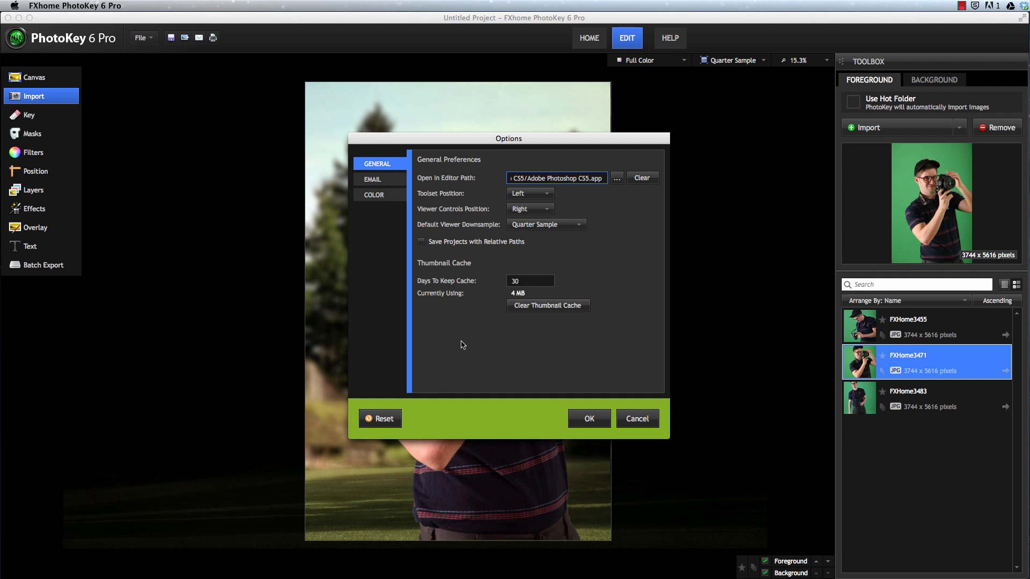
pyautogui.moveTo(449, 248)
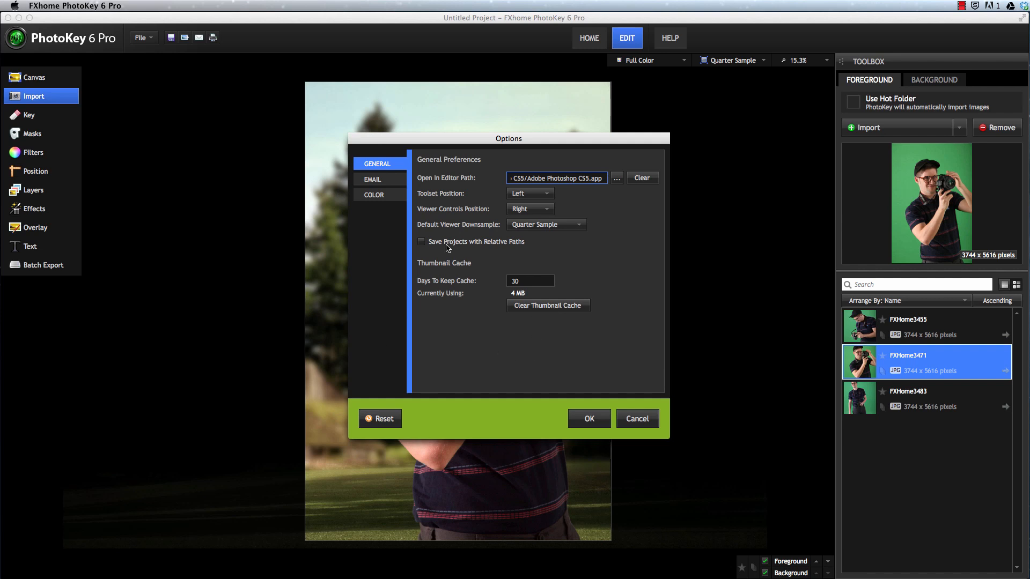
pyautogui.moveTo(457, 294)
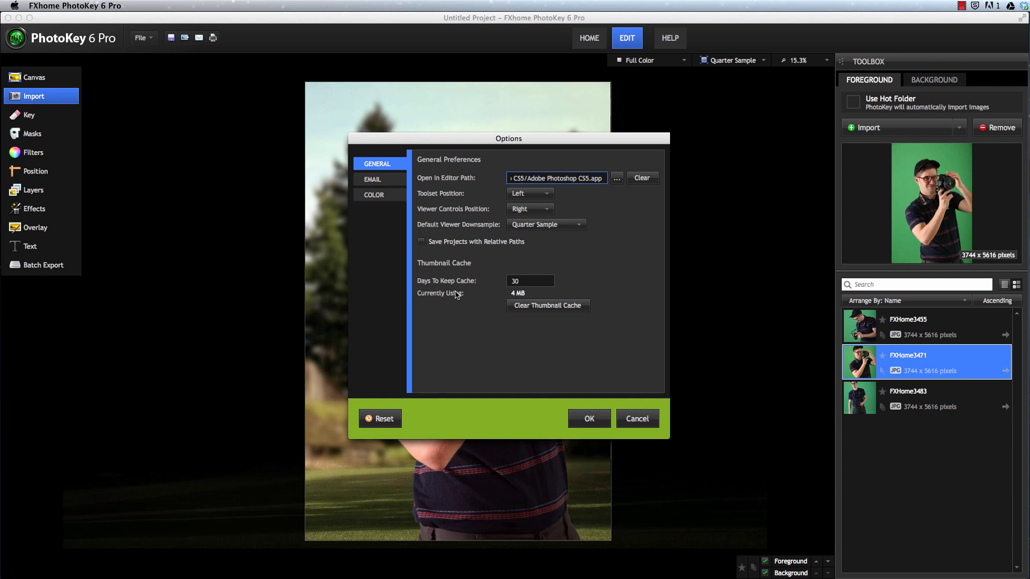
pyautogui.click(373, 179)
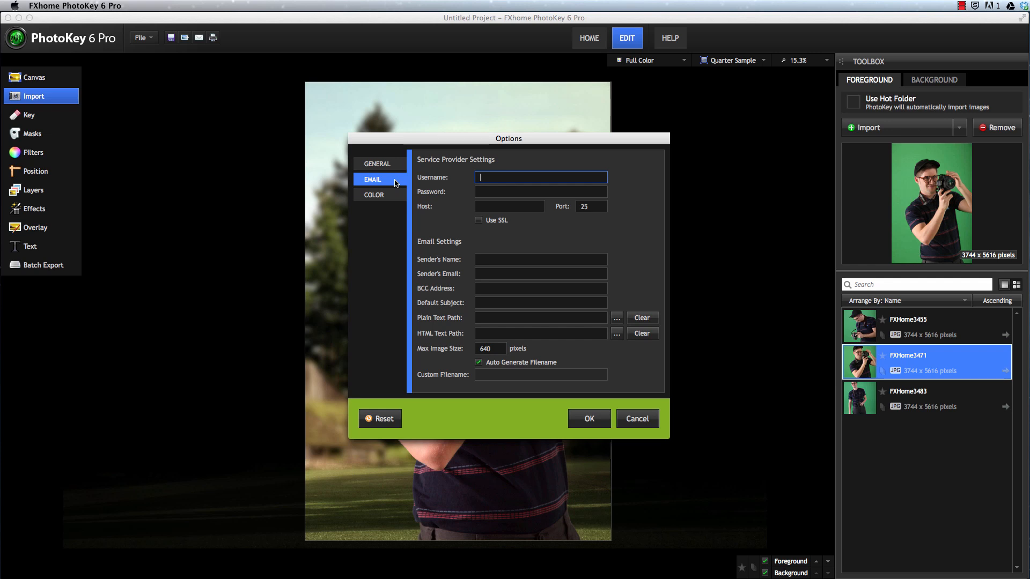
pyautogui.moveTo(452, 182)
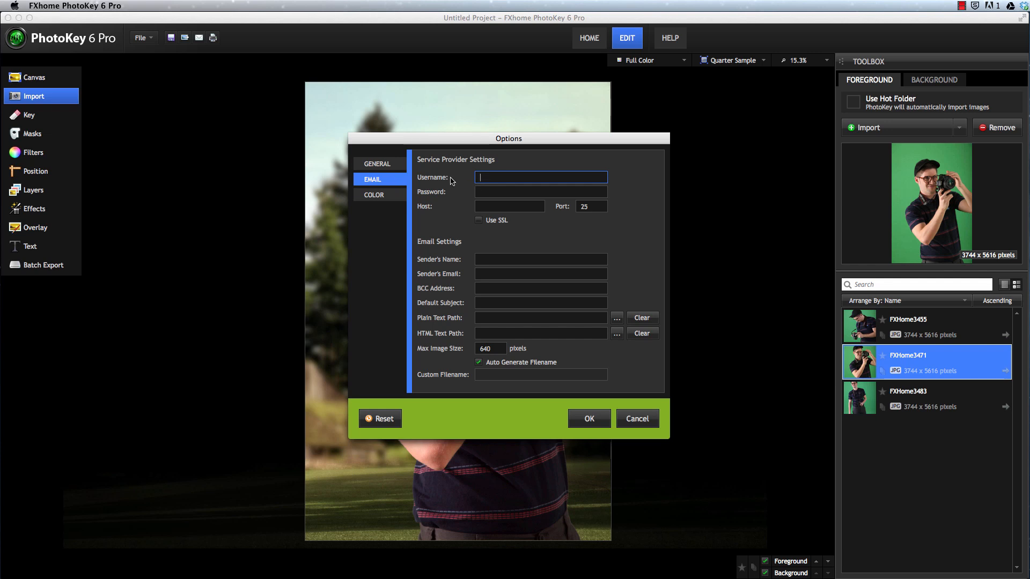
pyautogui.moveTo(447, 198)
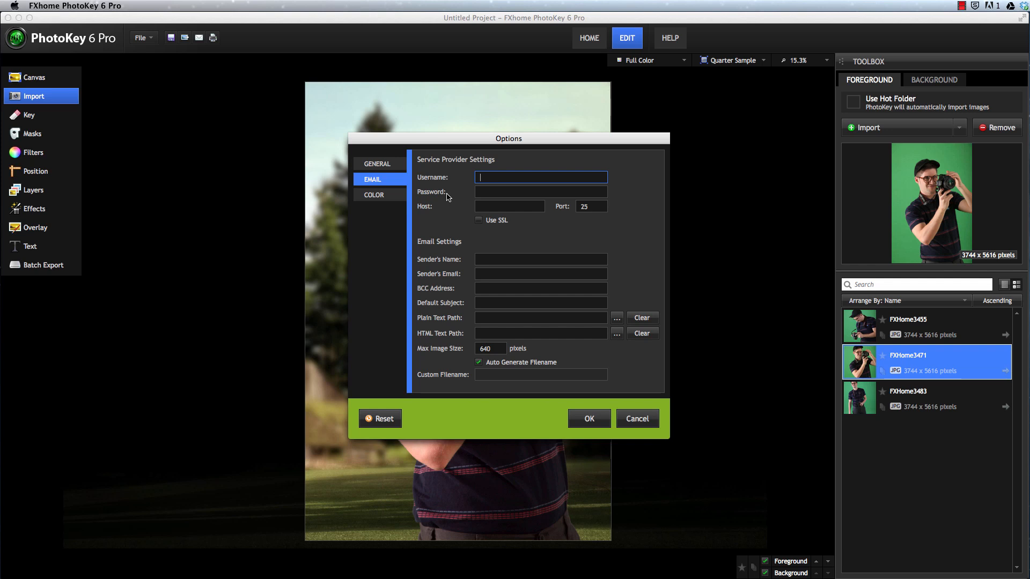
pyautogui.write('fakeemail')
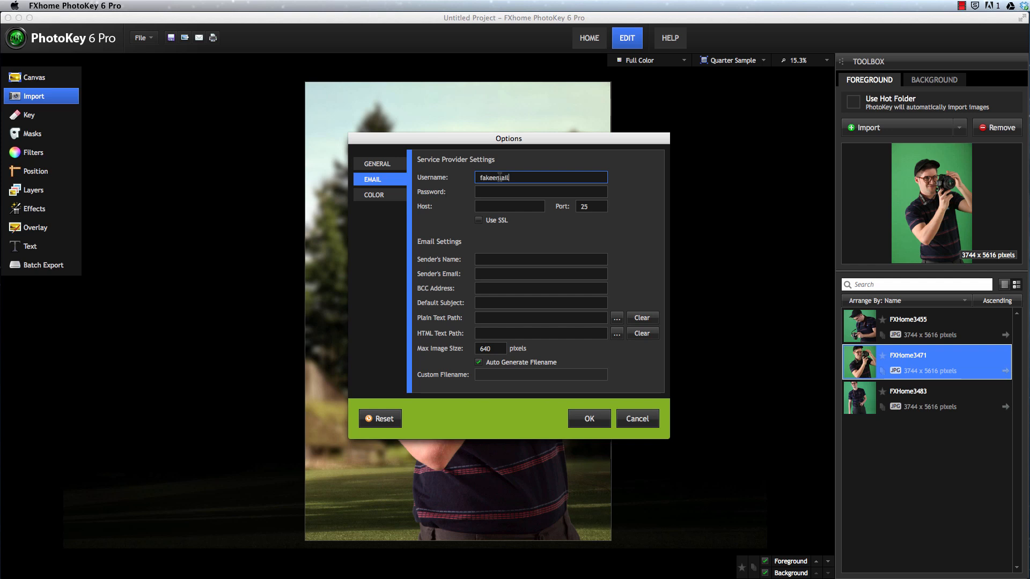
pyautogui.write('@gmail.com')
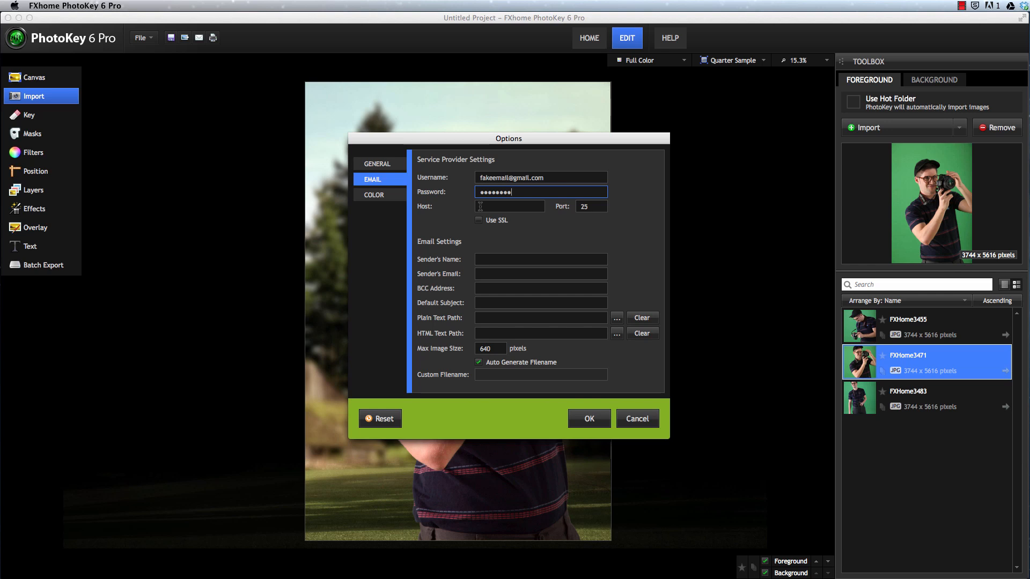
# Set the mail host to smtp.gmail.com and the port to 465
pyautogui.click(508, 206)
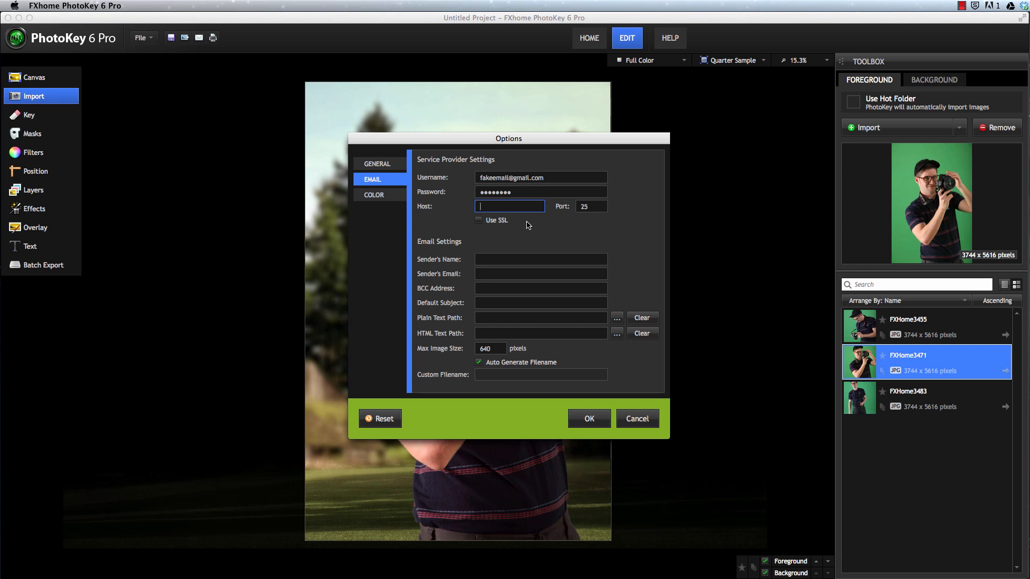
pyautogui.write('smtp.gmail.com')
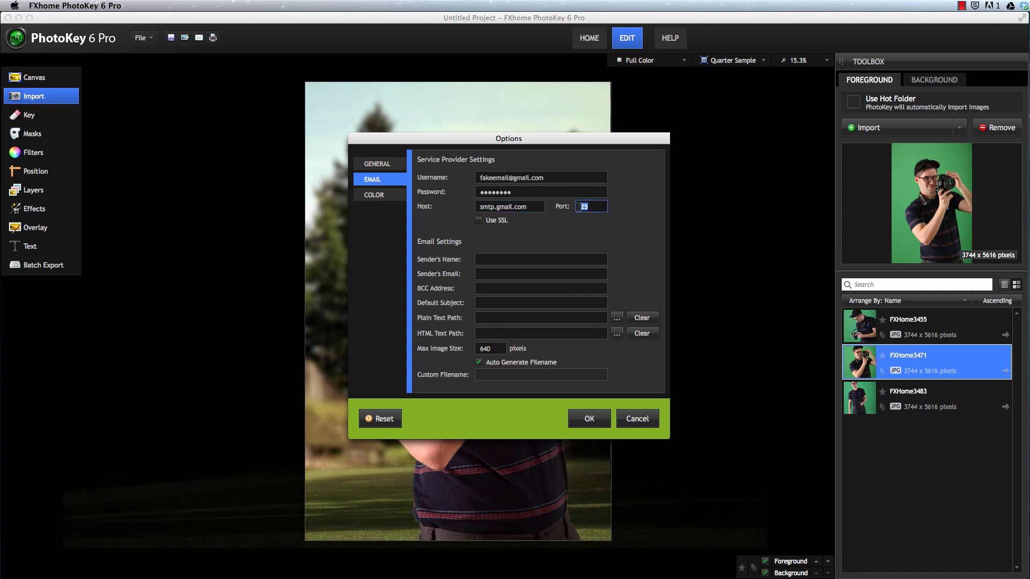
pyautogui.write('4')
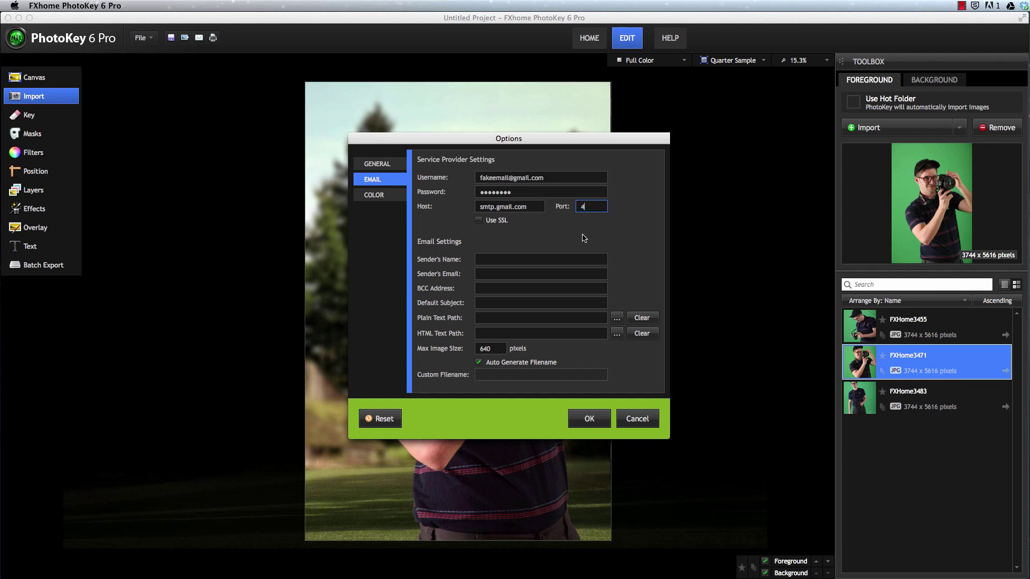
pyautogui.write('65')
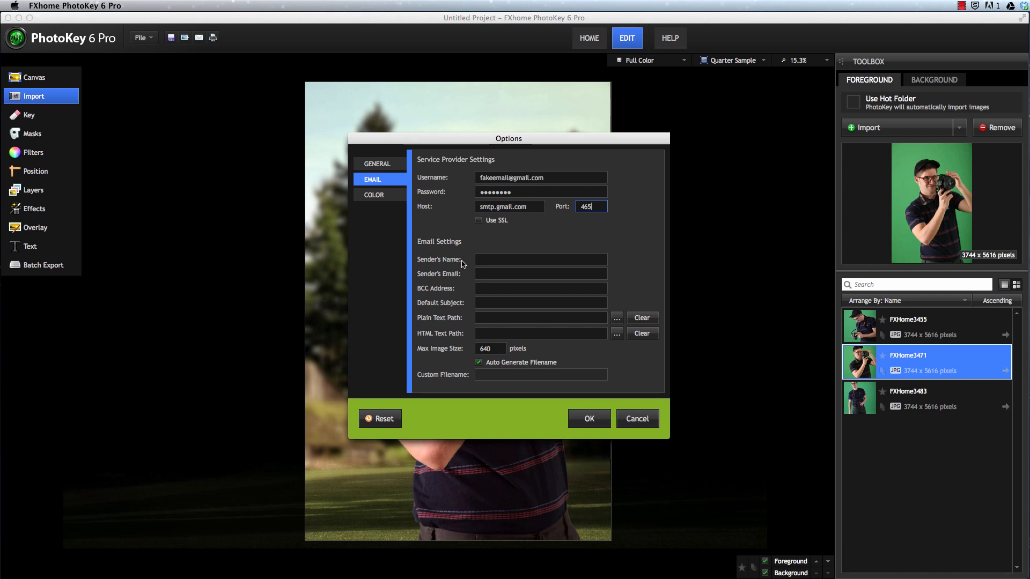
pyautogui.moveTo(457, 355)
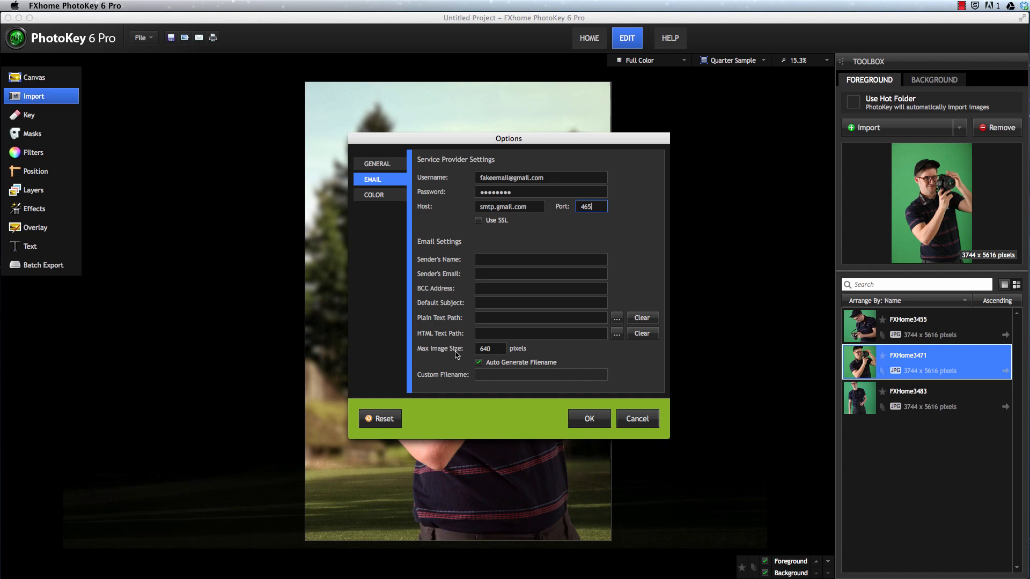
pyautogui.moveTo(443, 265)
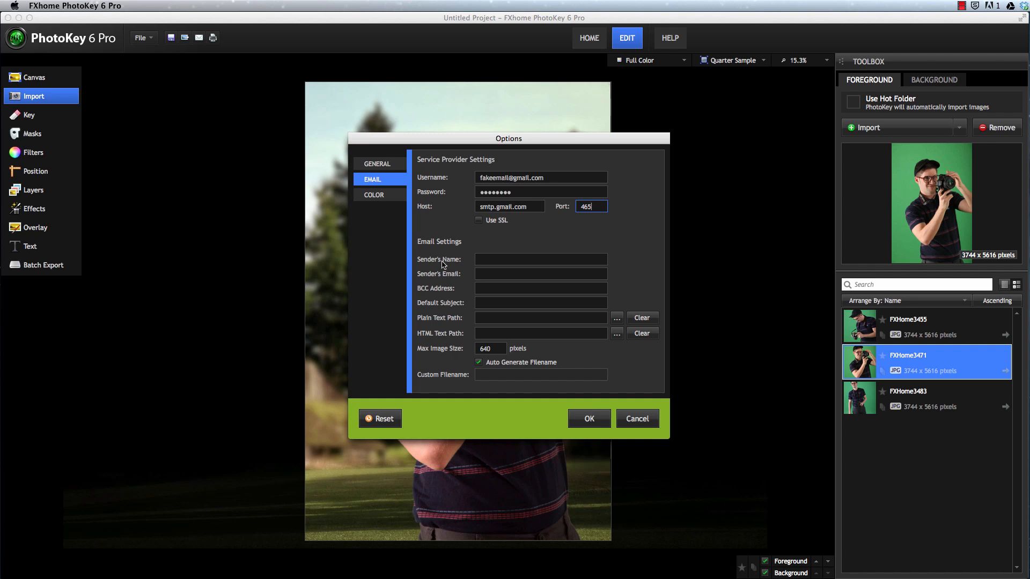
pyautogui.moveTo(455, 264)
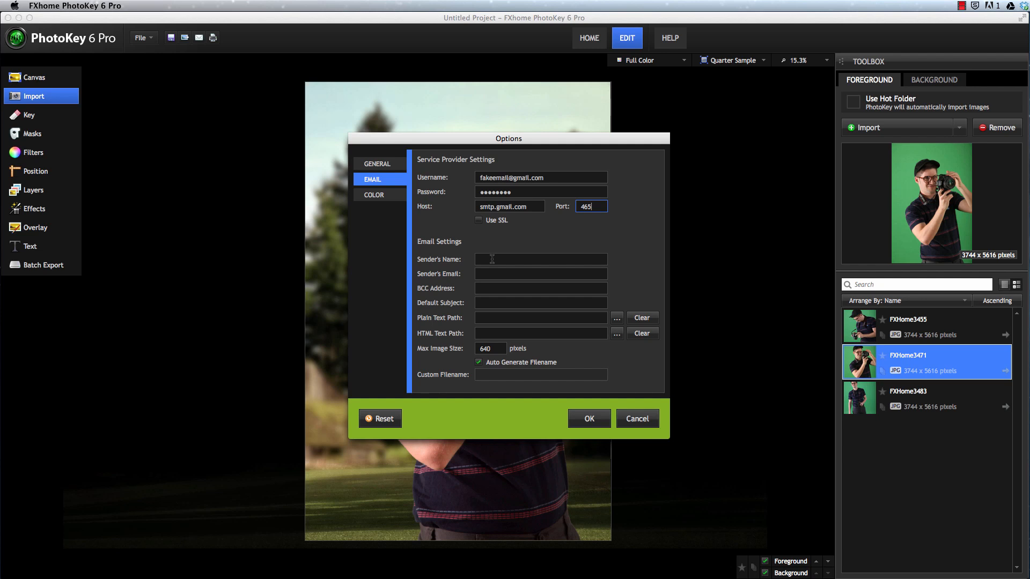
# Set the sender's name to FXhome
pyautogui.click(540, 259)
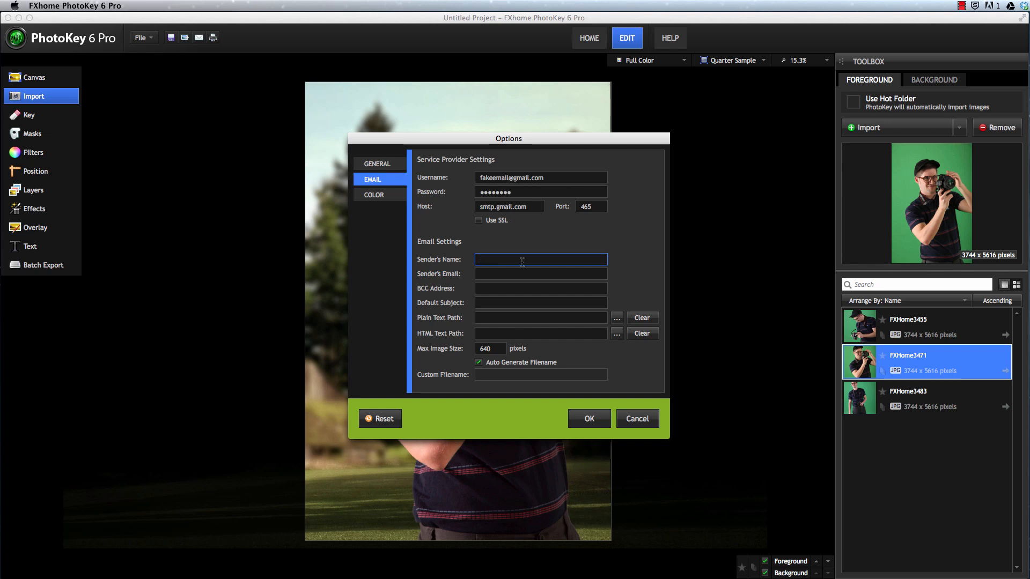
pyautogui.write('FXhome')
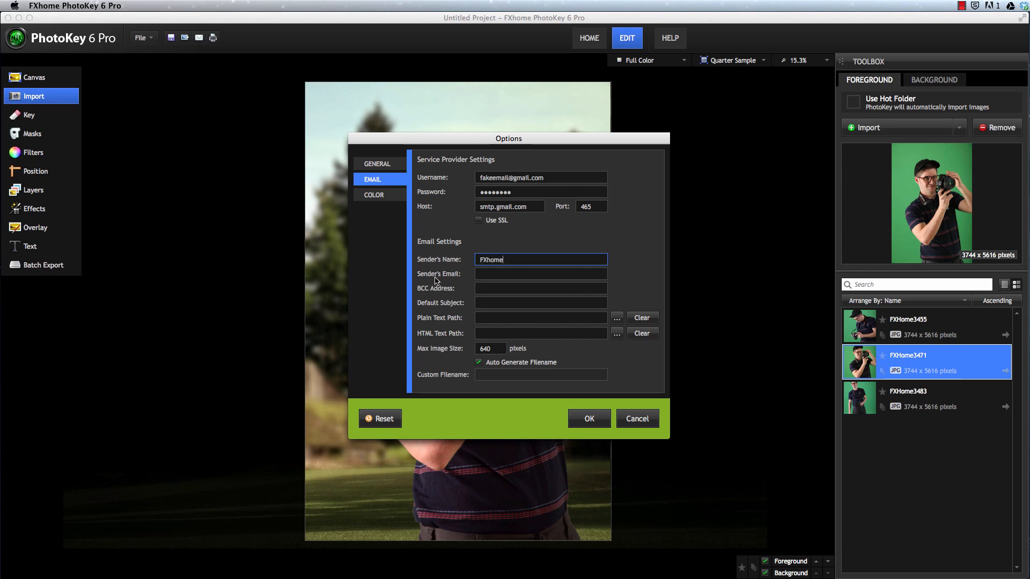
pyautogui.click(540, 273)
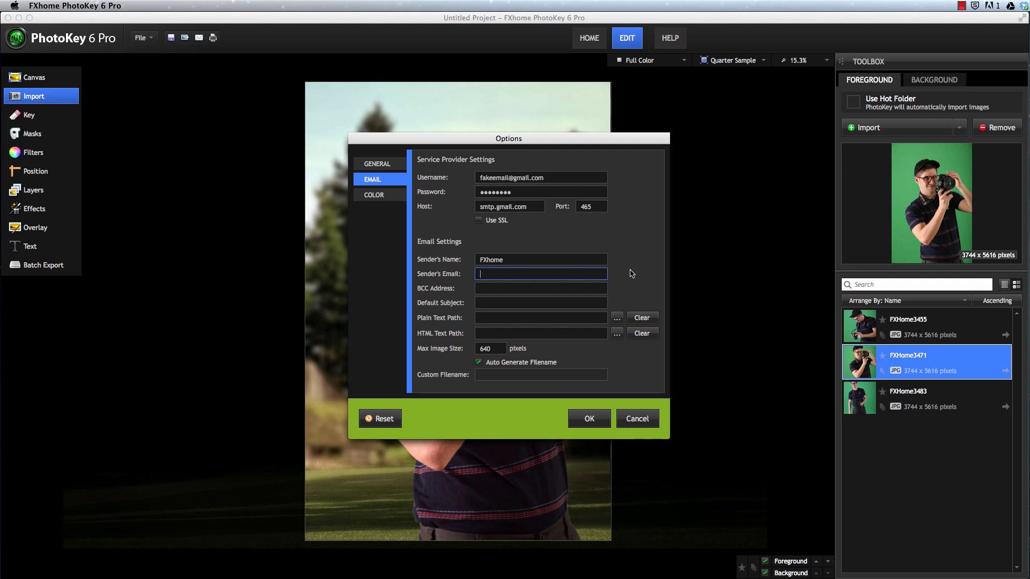
pyautogui.moveTo(495, 287)
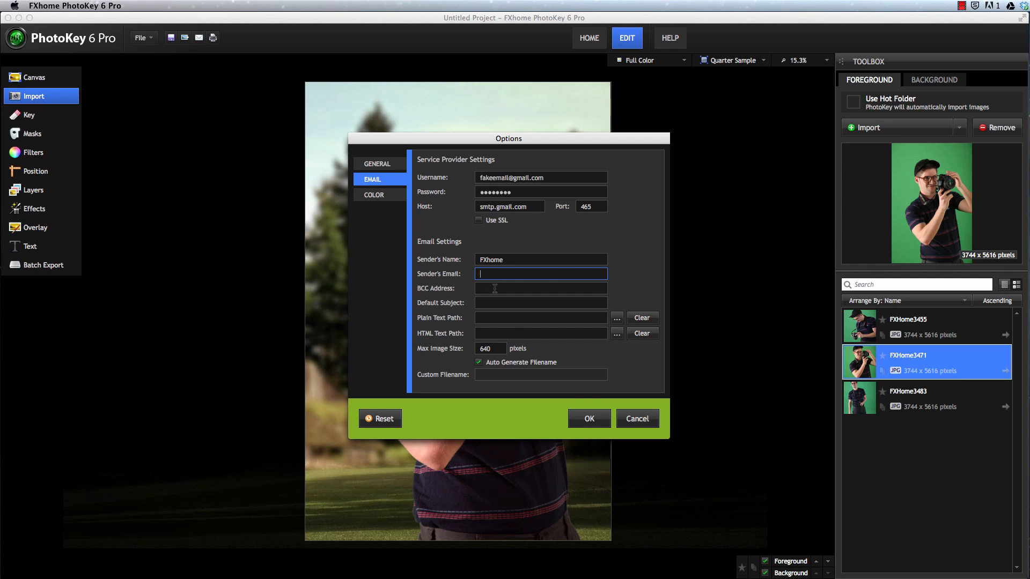
# Set the default subject to 'Your photo is ready!'
pyautogui.click(540, 289)
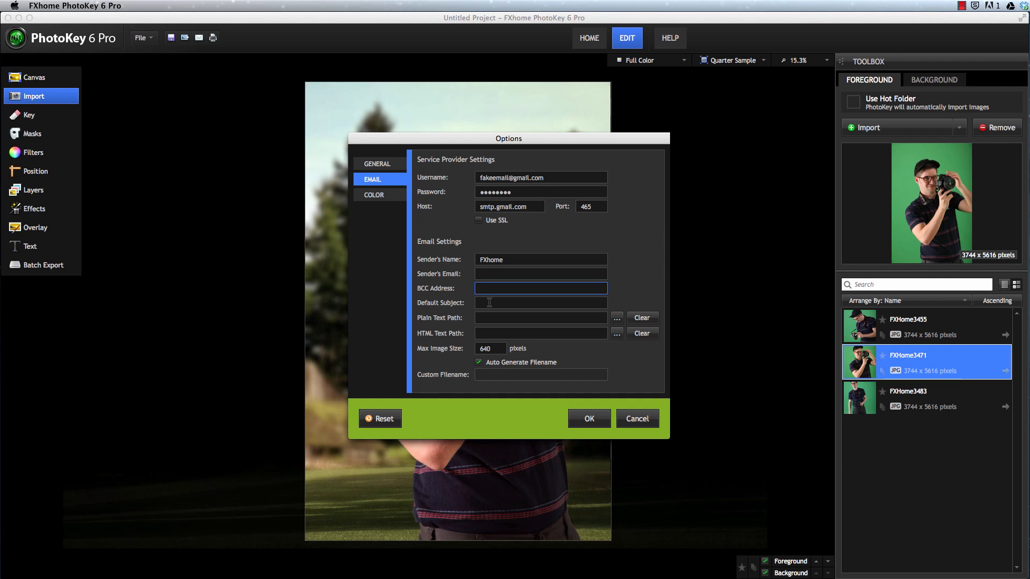
pyautogui.write('Your photo is ready')
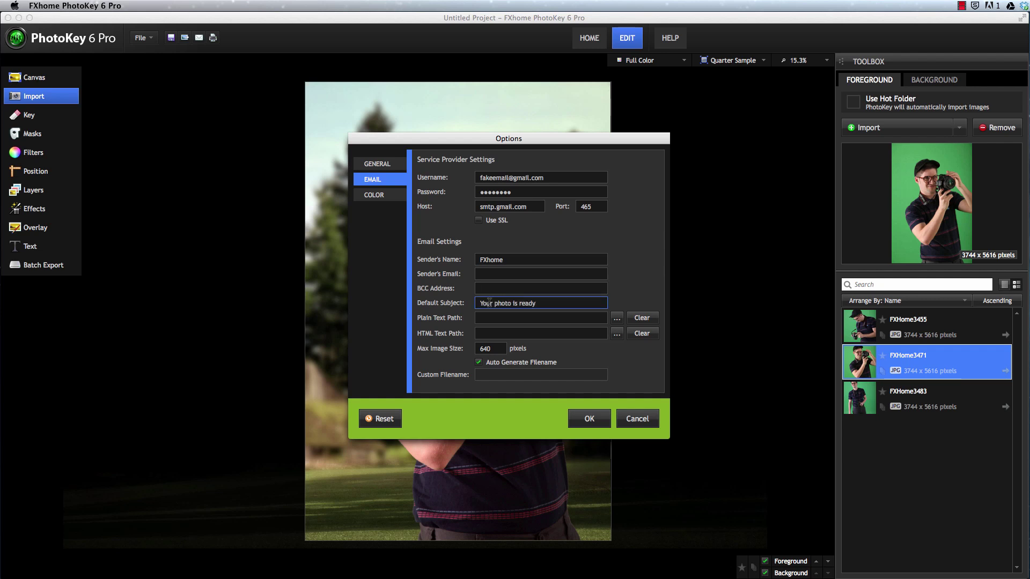
pyautogui.write('!')
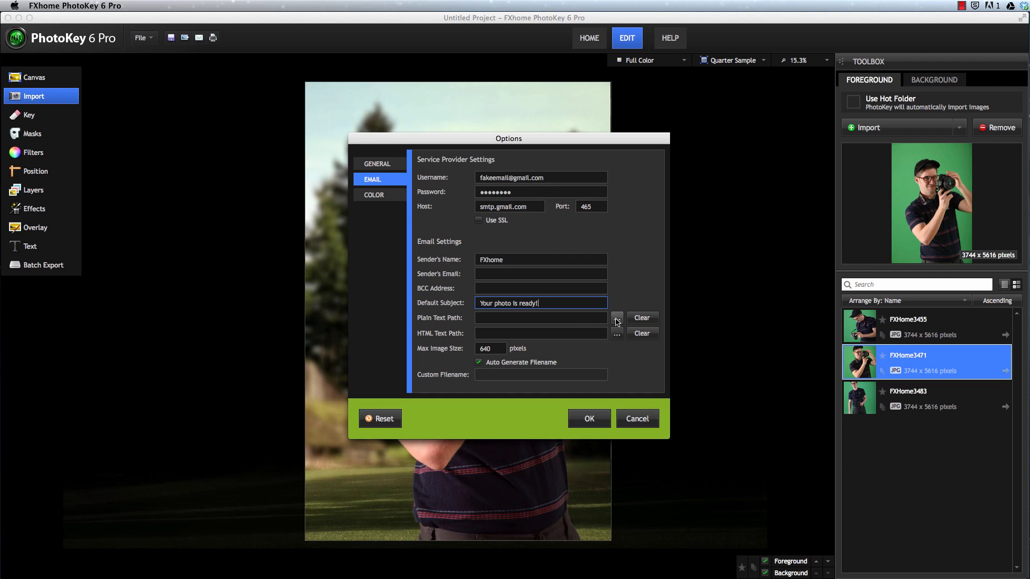
# Set Max Image Size to 800 and keep Auto Generate Filename checked, picking no message body file
pyautogui.click(616, 317)
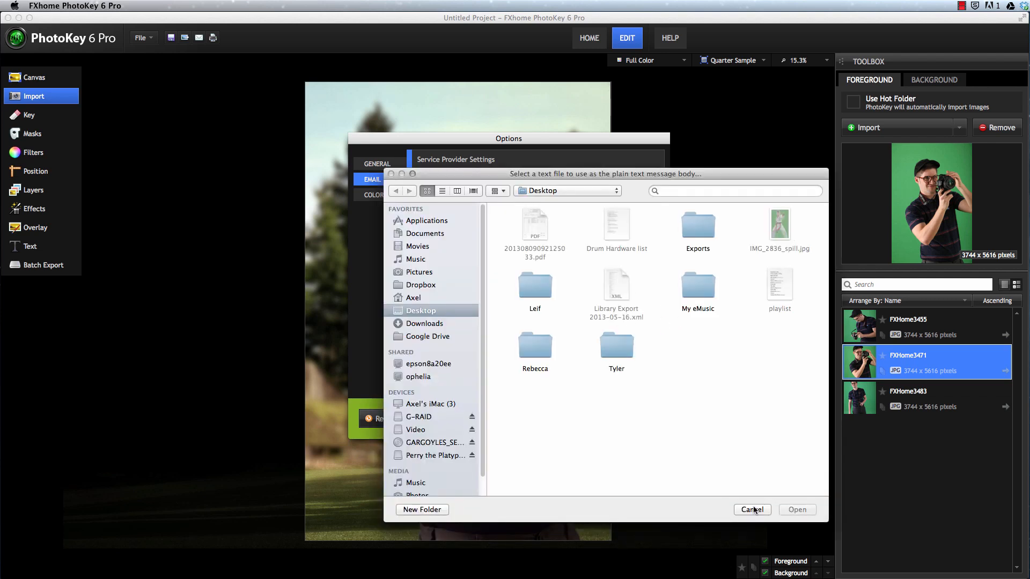
pyautogui.click(751, 510)
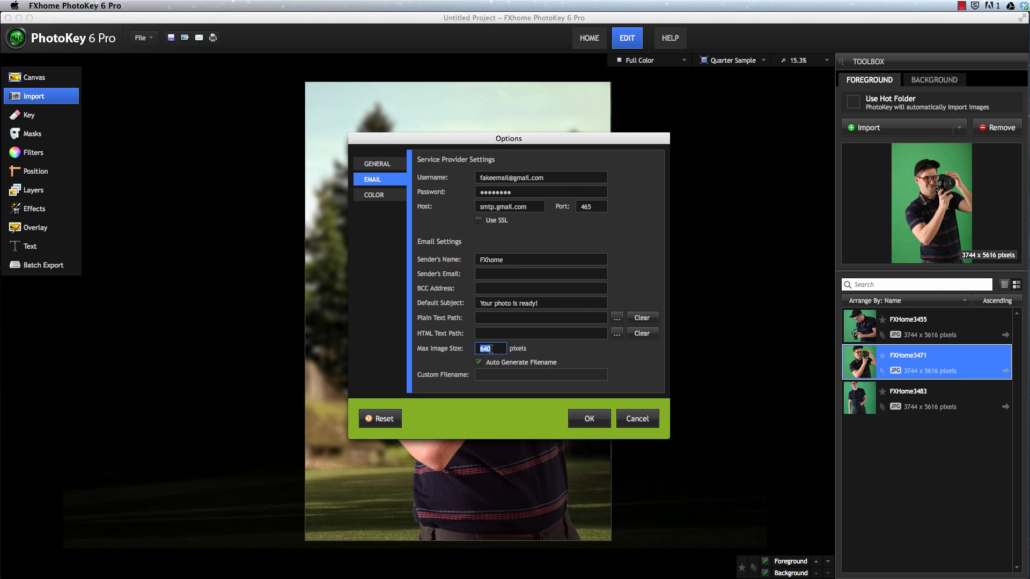
pyautogui.write('800')
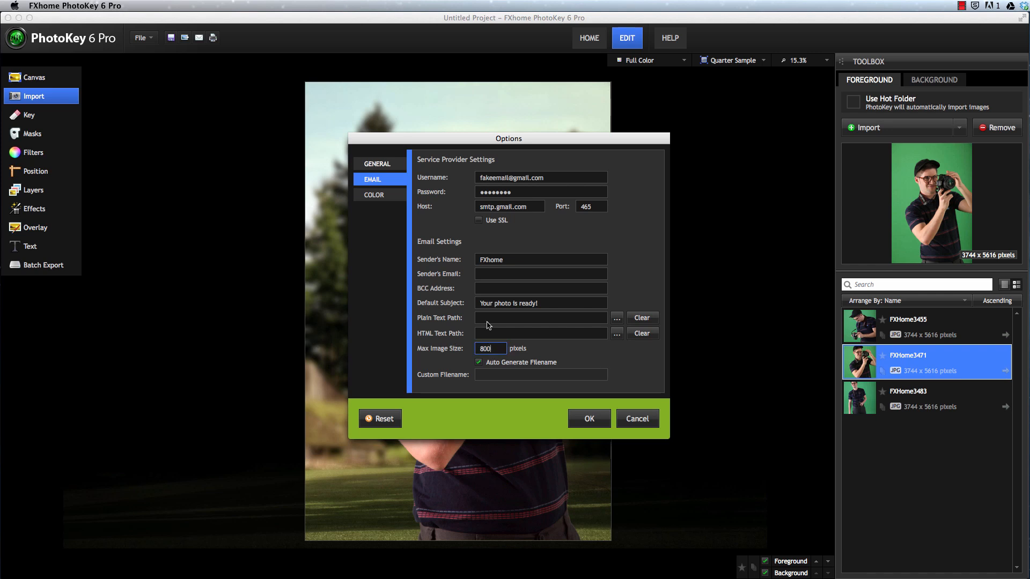
pyautogui.moveTo(327, 384)
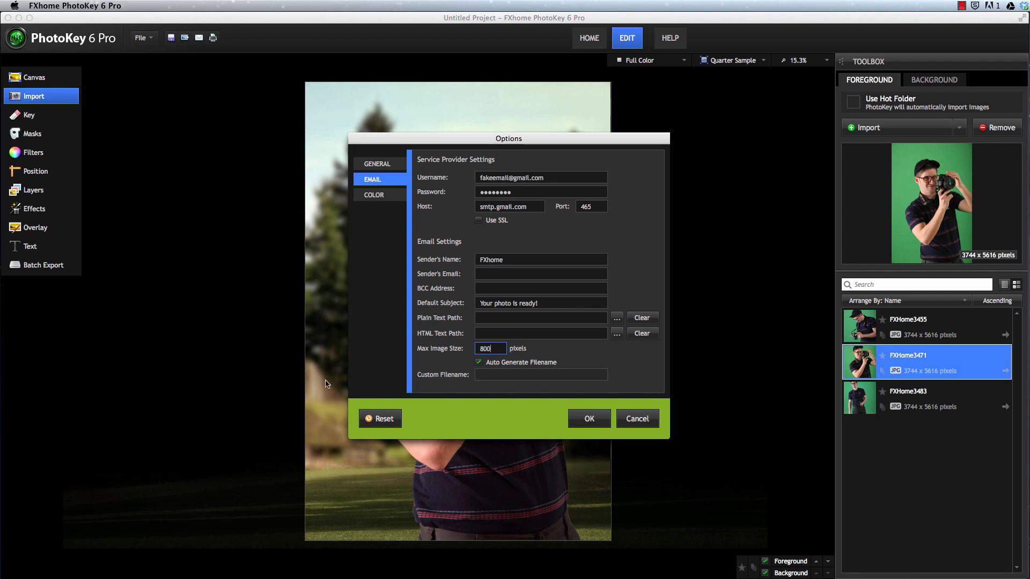
pyautogui.moveTo(497, 545)
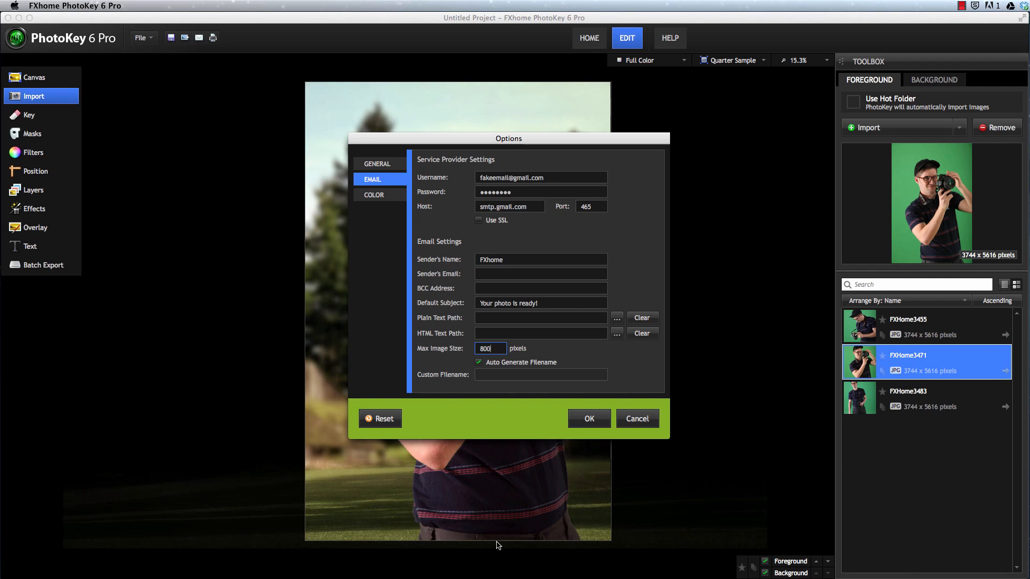
pyautogui.moveTo(533, 393)
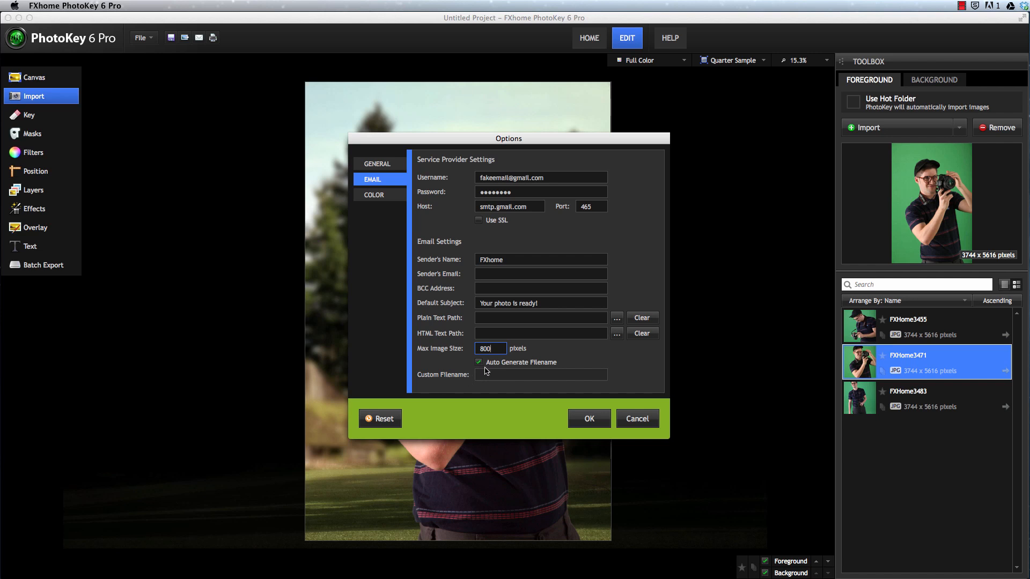
pyautogui.moveTo(466, 385)
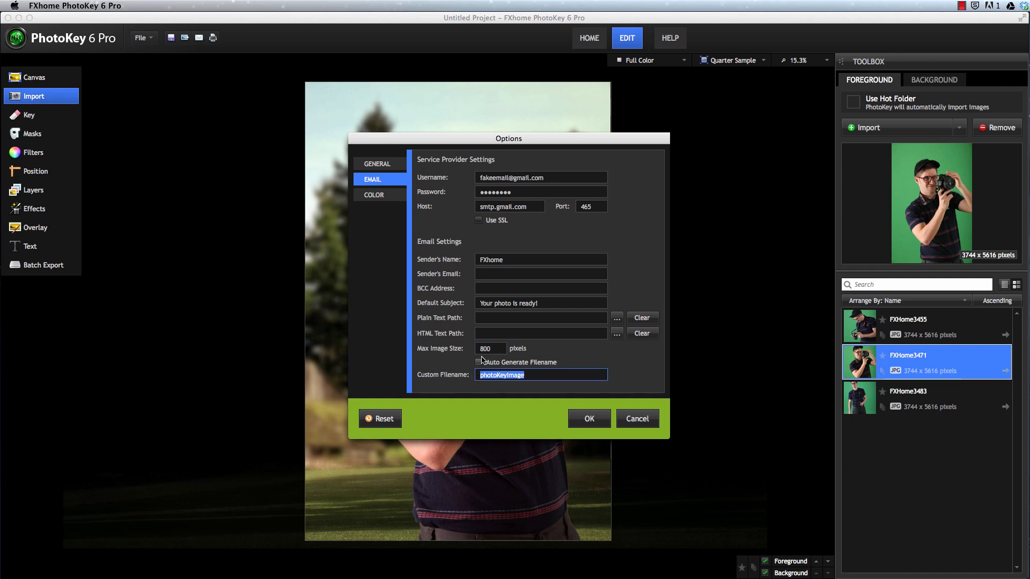
pyautogui.click(479, 361)
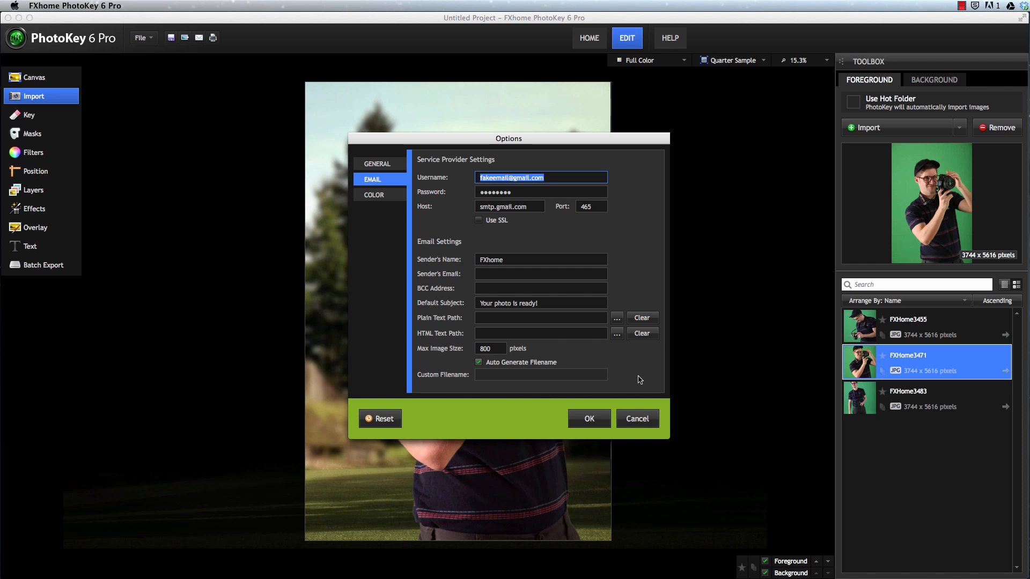
pyautogui.moveTo(589, 419)
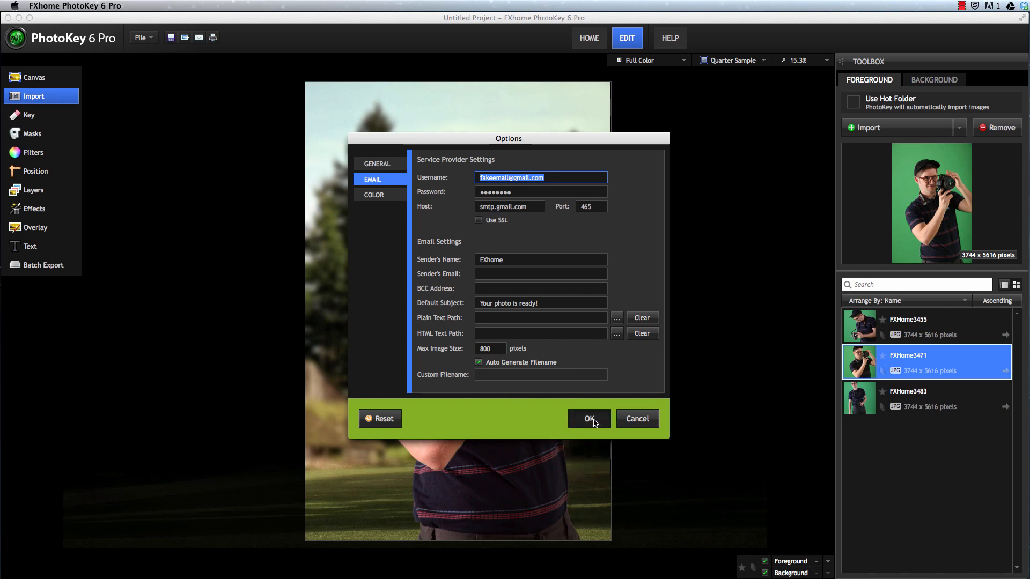
# Apply the email settings, start Email Canvas to see the preset subject, then cancel sending
pyautogui.click(588, 419)
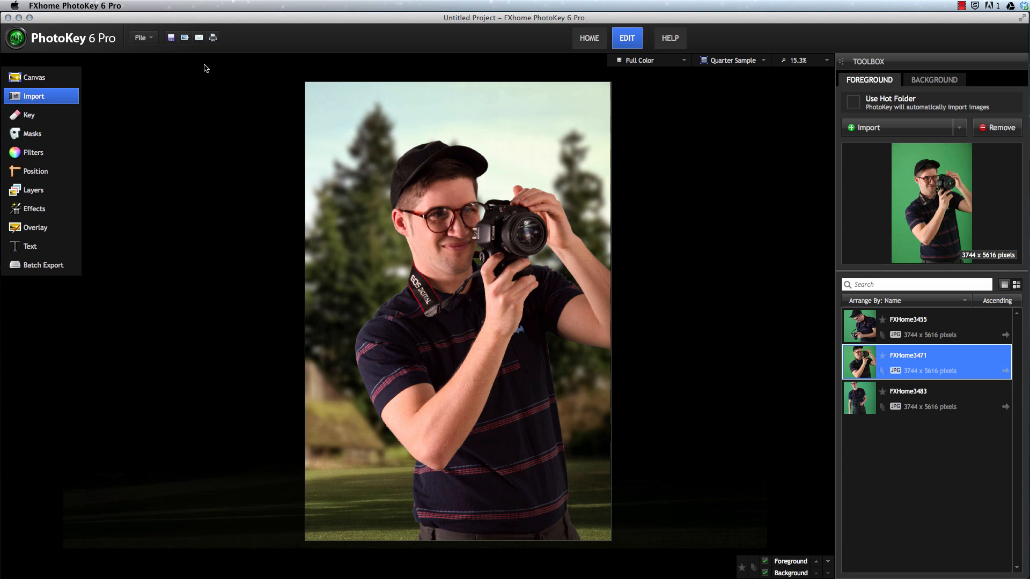
pyautogui.moveTo(198, 38)
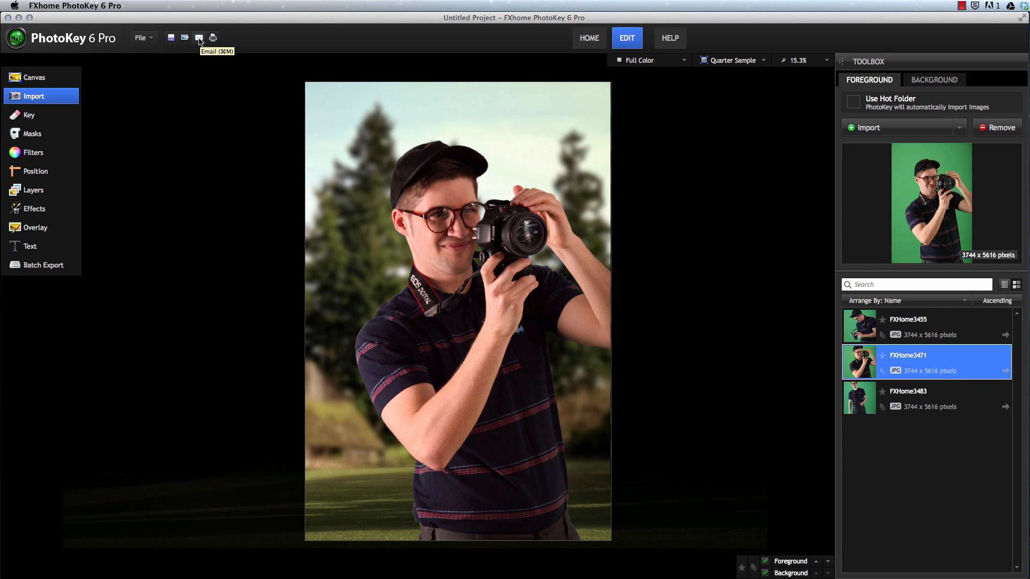
pyautogui.click(141, 37)
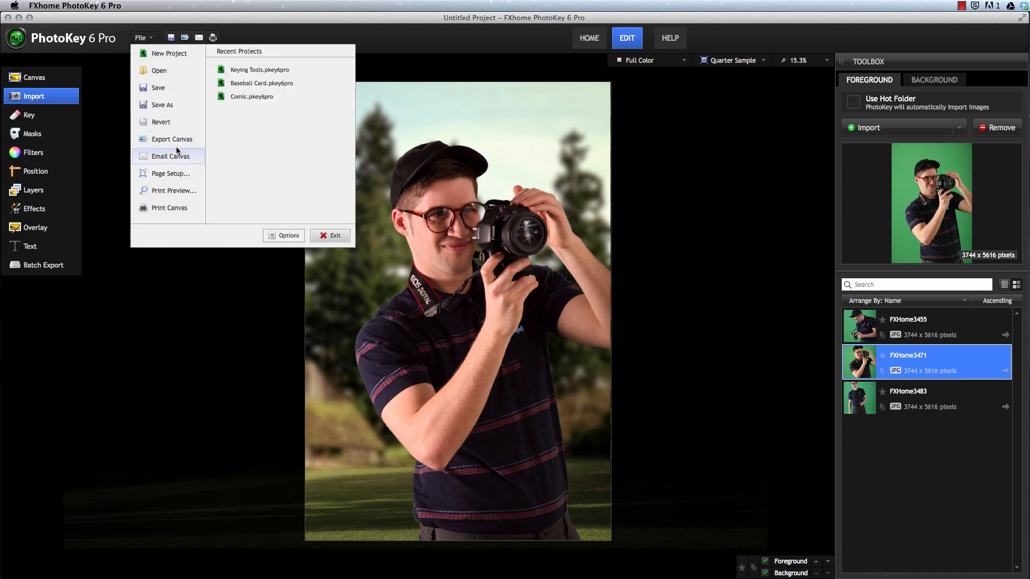
pyautogui.moveTo(199, 161)
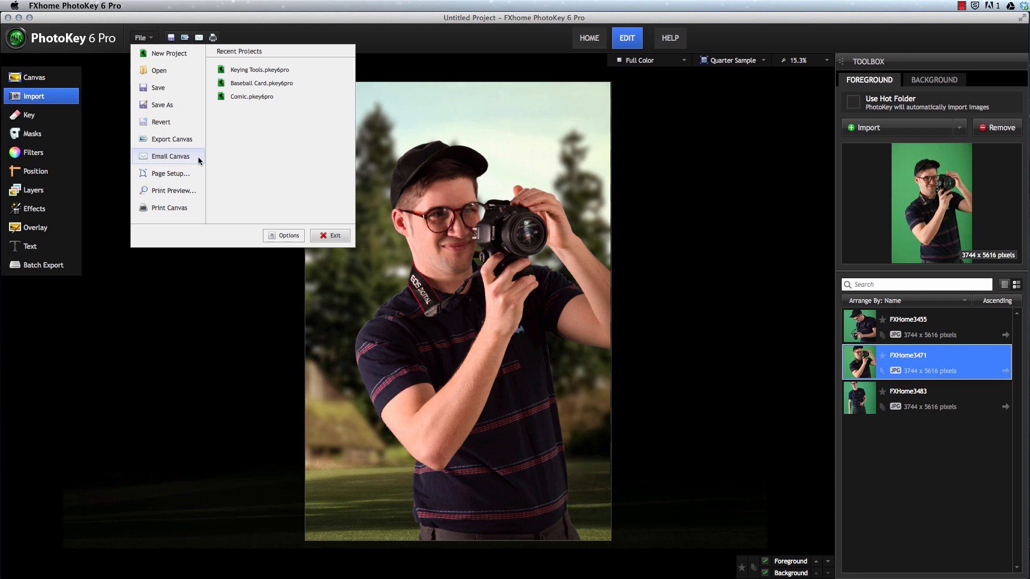
pyautogui.click(170, 157)
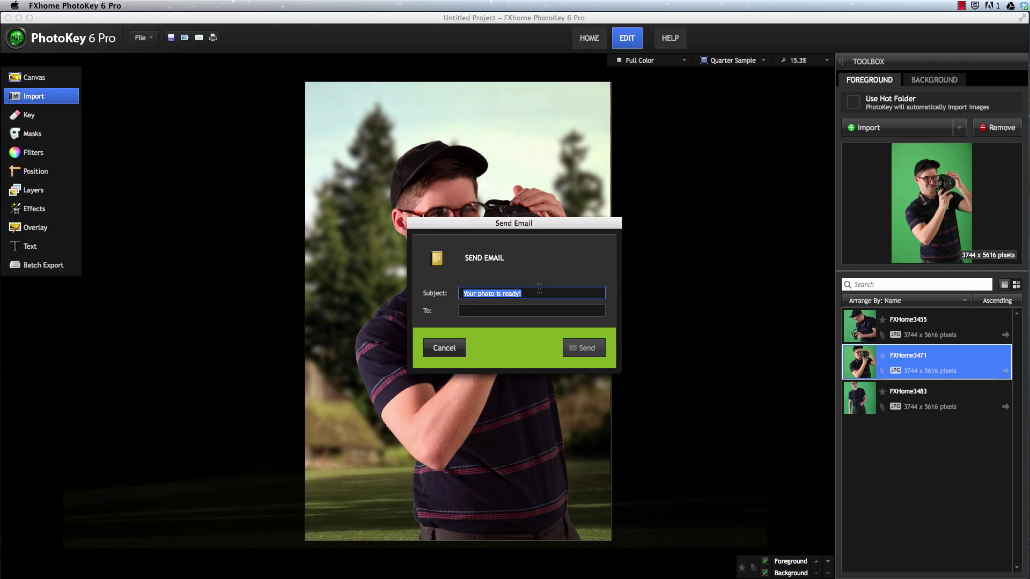
pyautogui.click(531, 311)
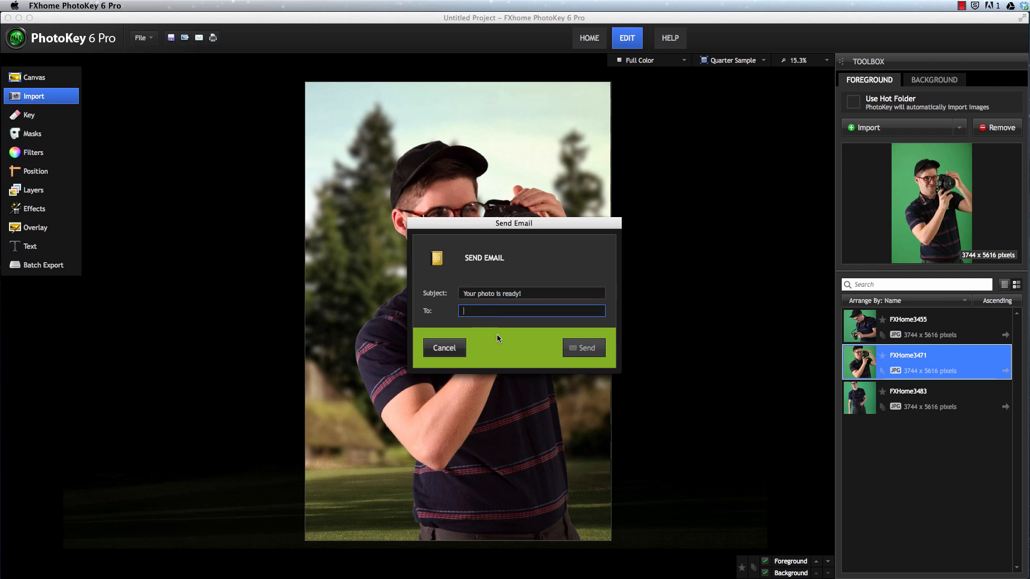
pyautogui.moveTo(505, 347)
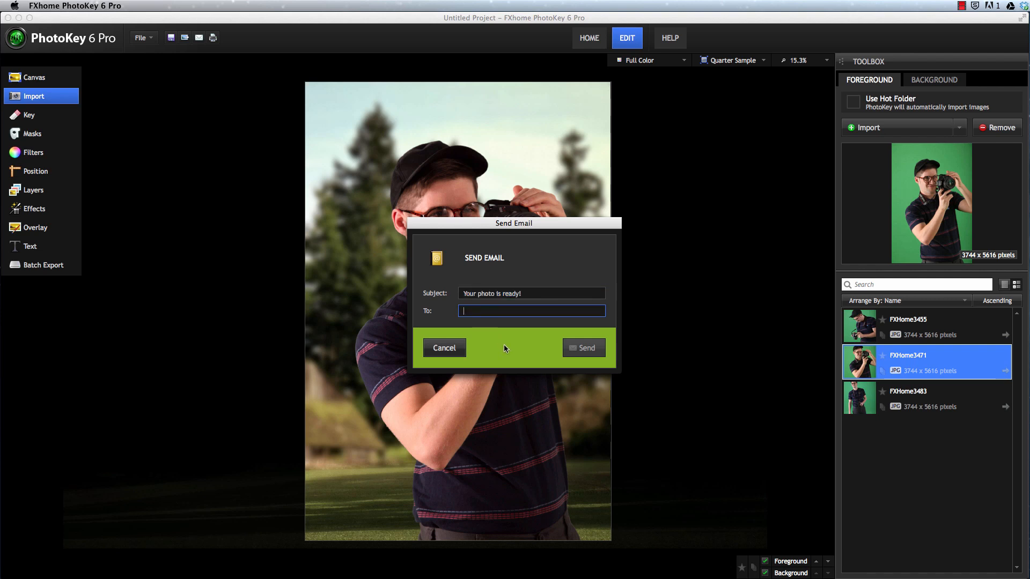
pyautogui.click(444, 347)
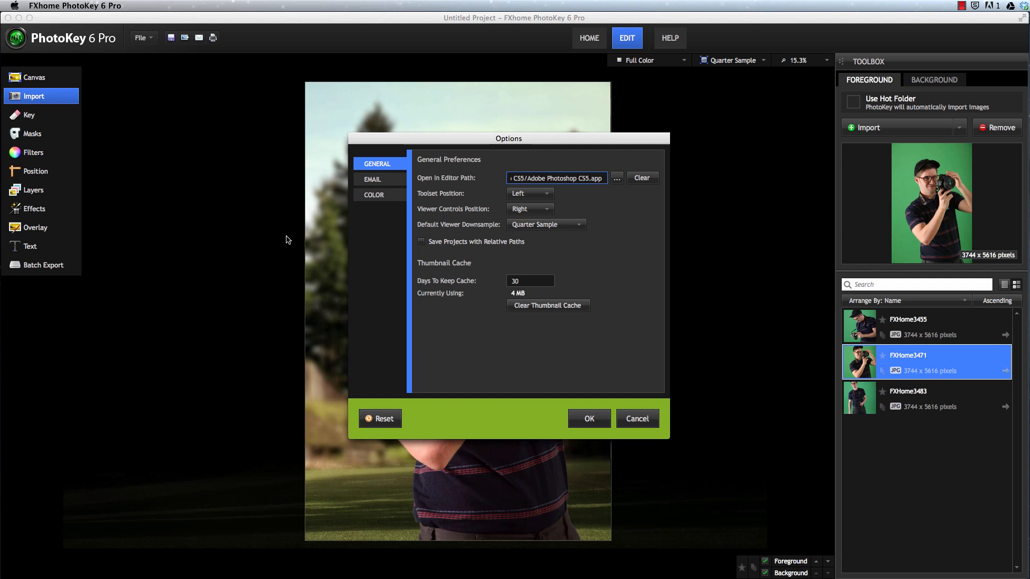
# Return to the Email page still holding the Gmail login, sender name and subject
pyautogui.click(373, 179)
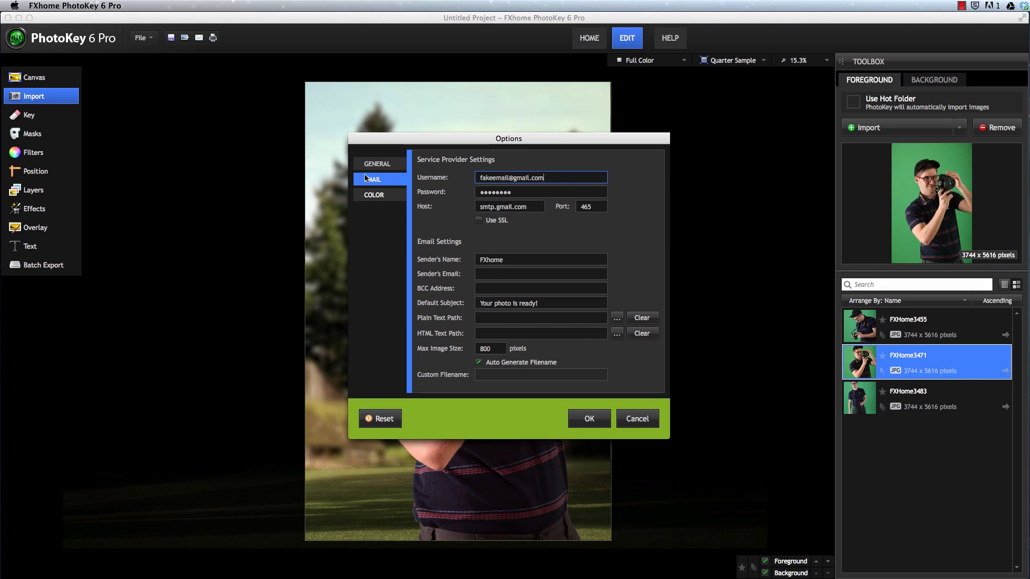
pyautogui.click(377, 163)
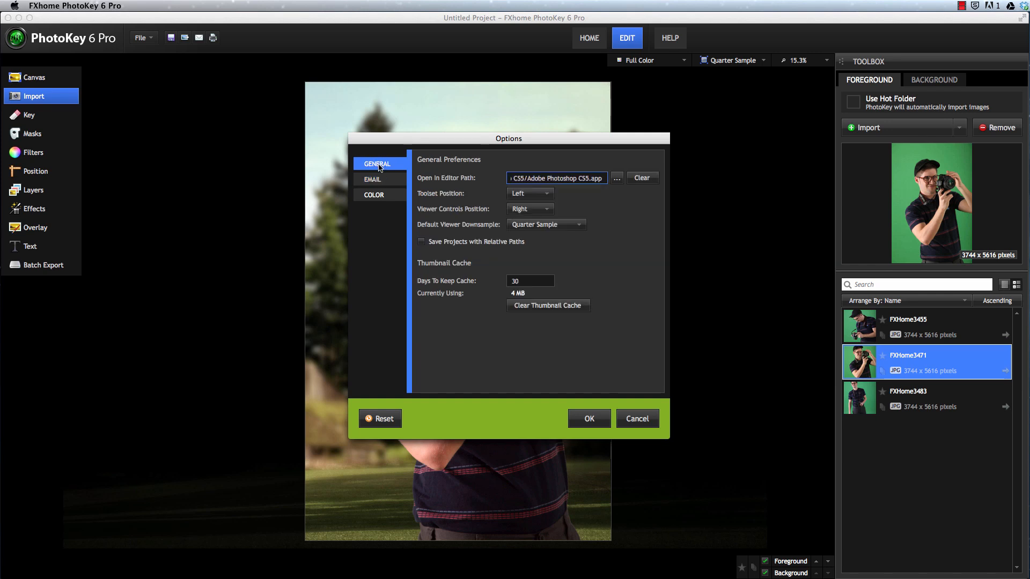
pyautogui.moveTo(430, 265)
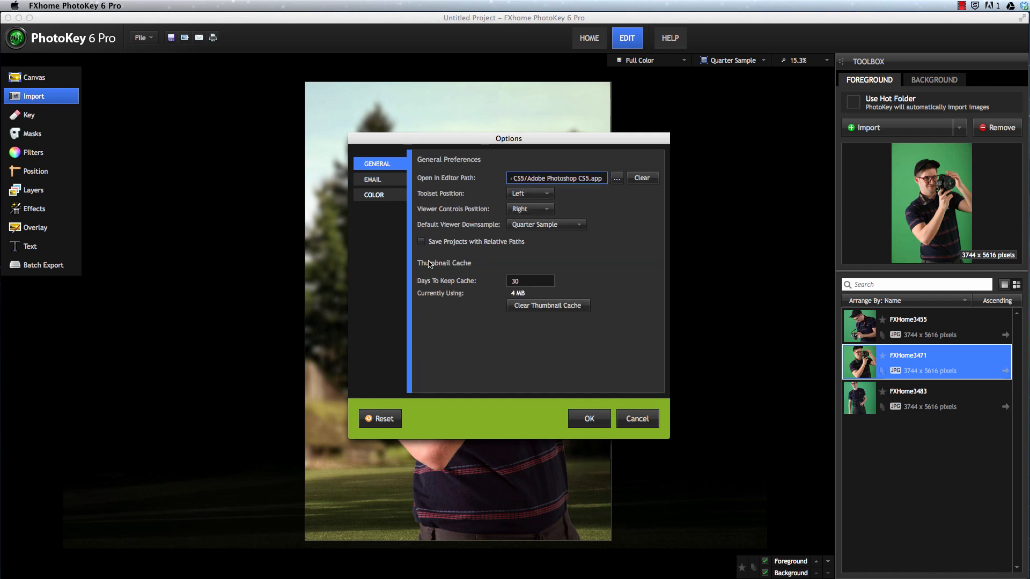
pyautogui.moveTo(379, 316)
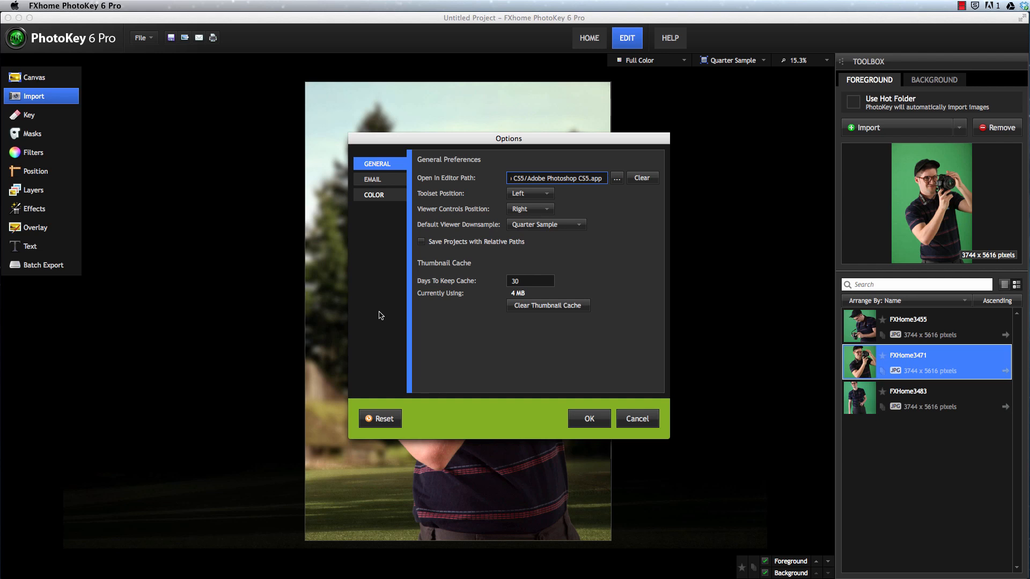
pyautogui.moveTo(391, 200)
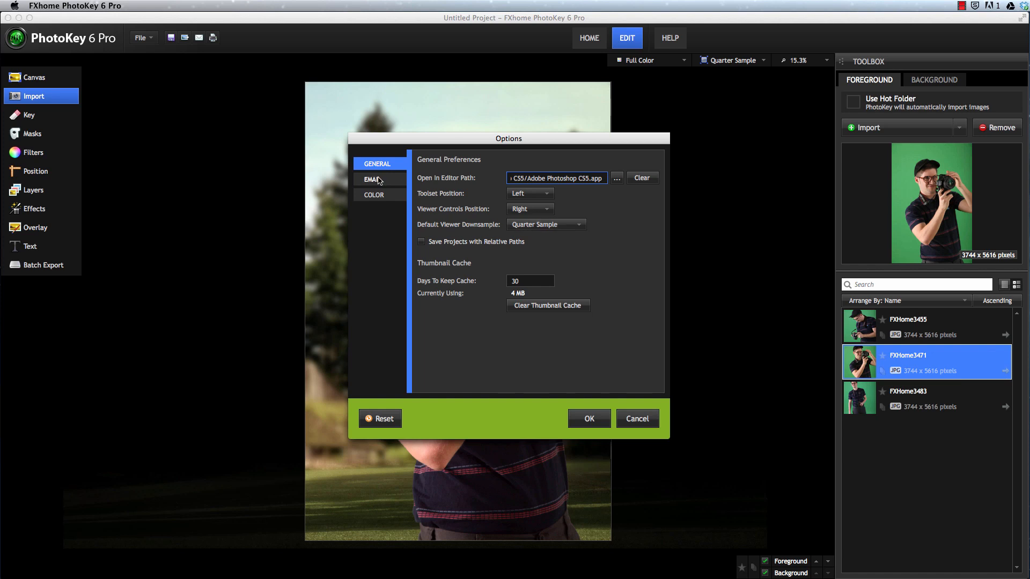
pyautogui.click(377, 179)
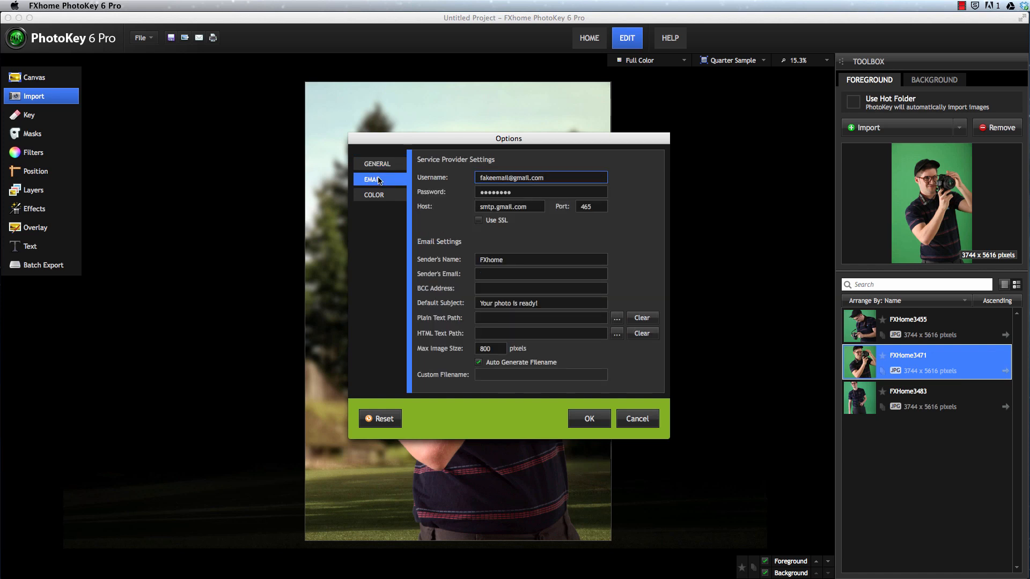